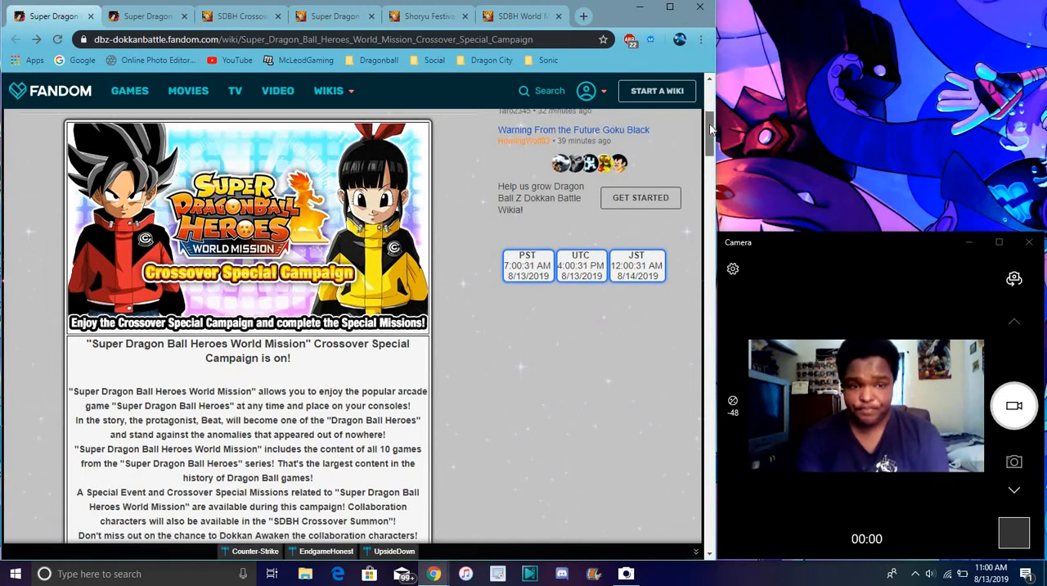
- Scroll down through the currently open wiki page
scroll(down, 3)
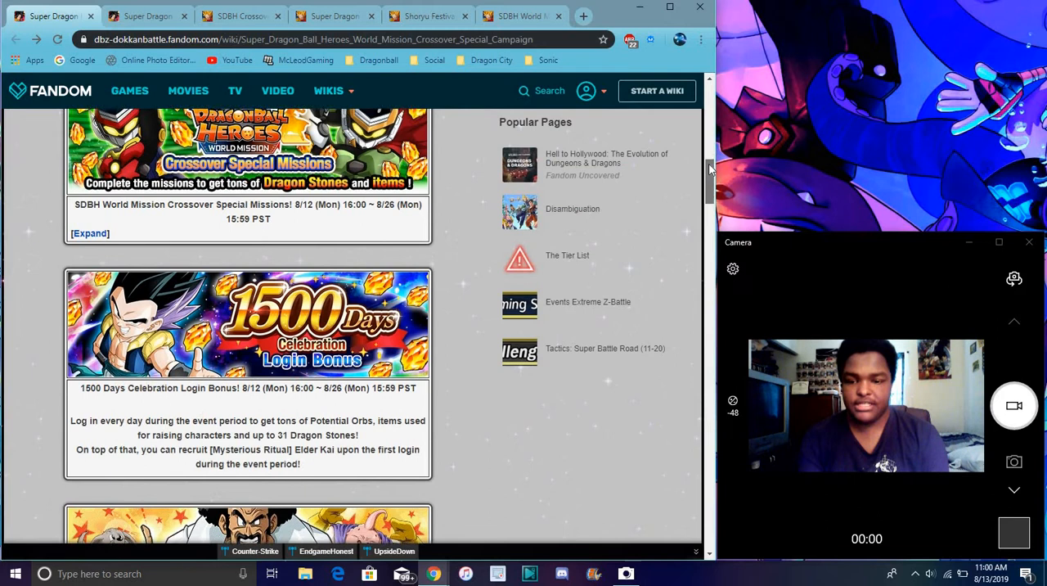
scroll(down, 3)
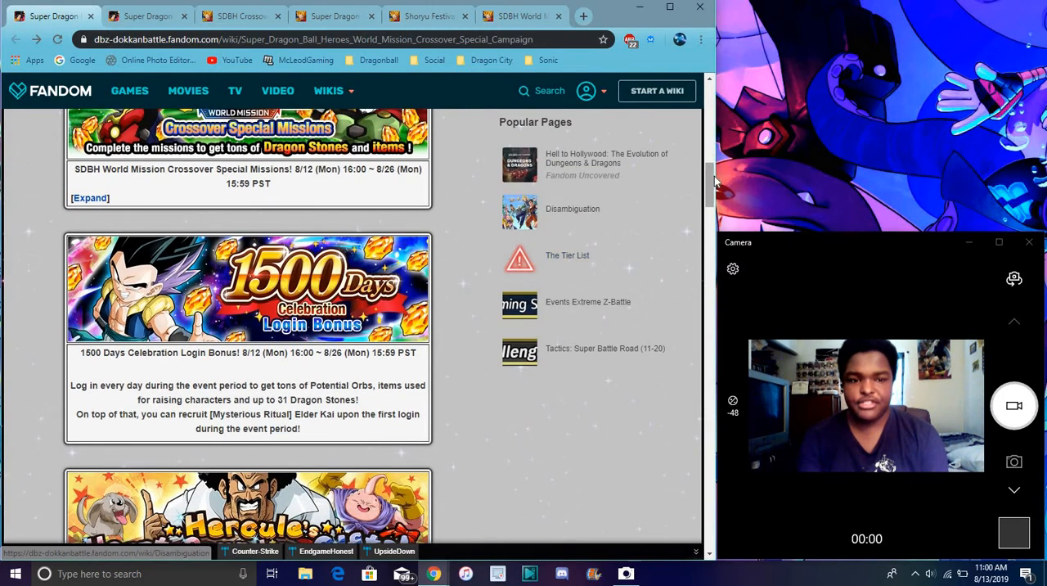
scroll(down, 3)
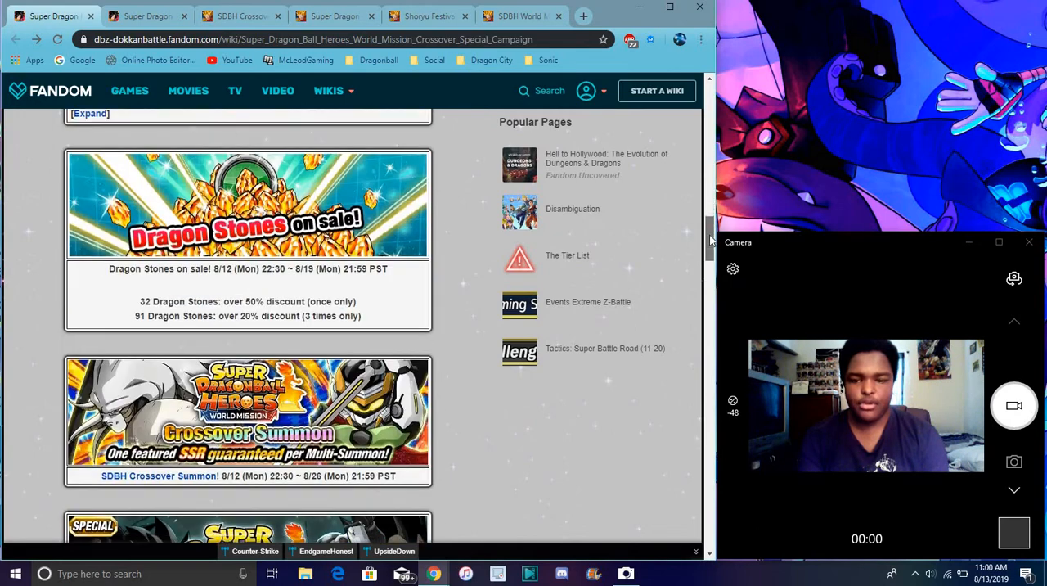
scroll(down, 3)
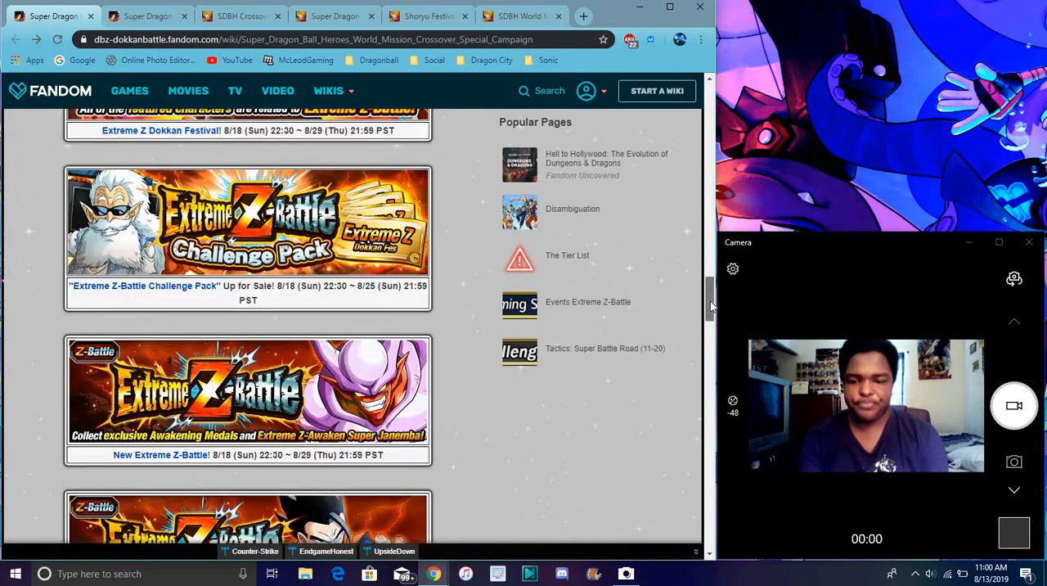
scroll(down, 3)
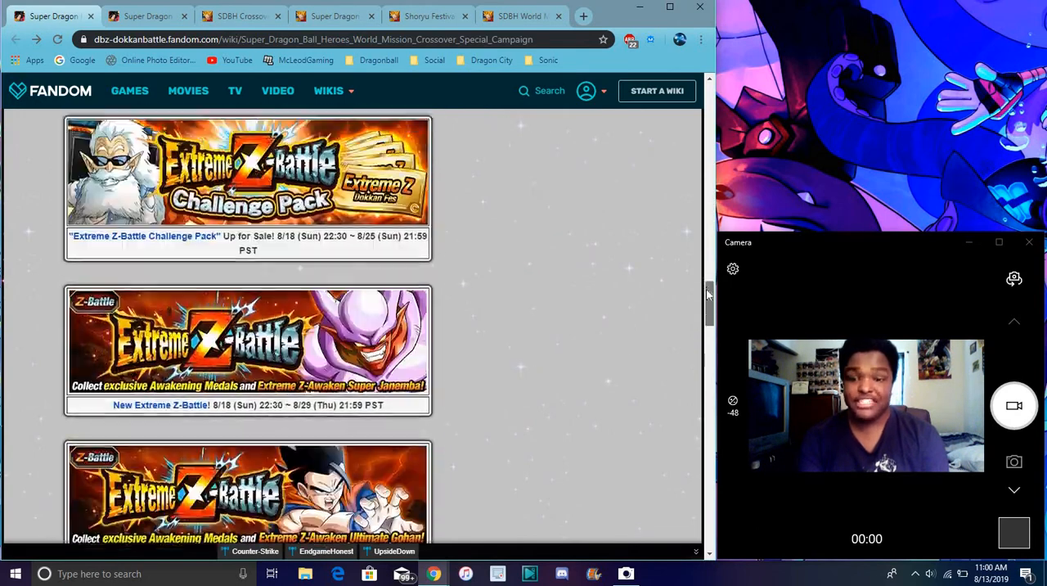
scroll(down, 3)
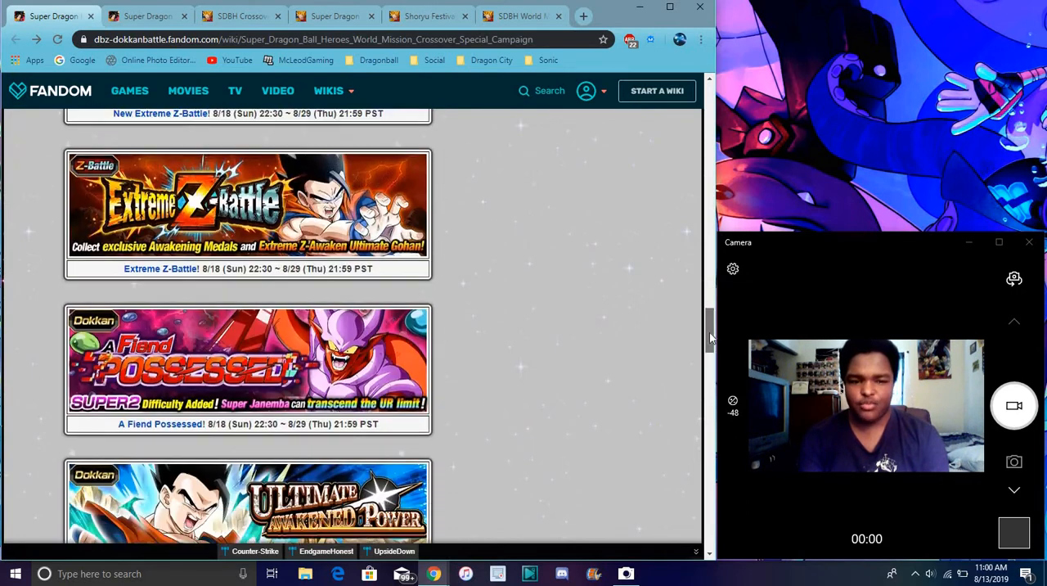
scroll(down, 3)
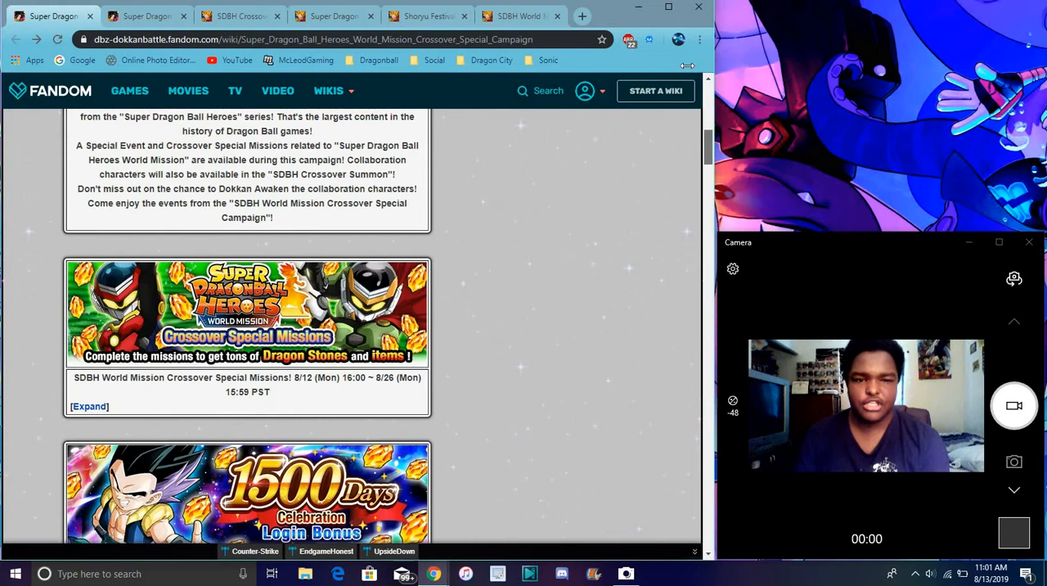
- Bring up the World Mission event tab and scroll to its featured cards and stage table
click(131, 15)
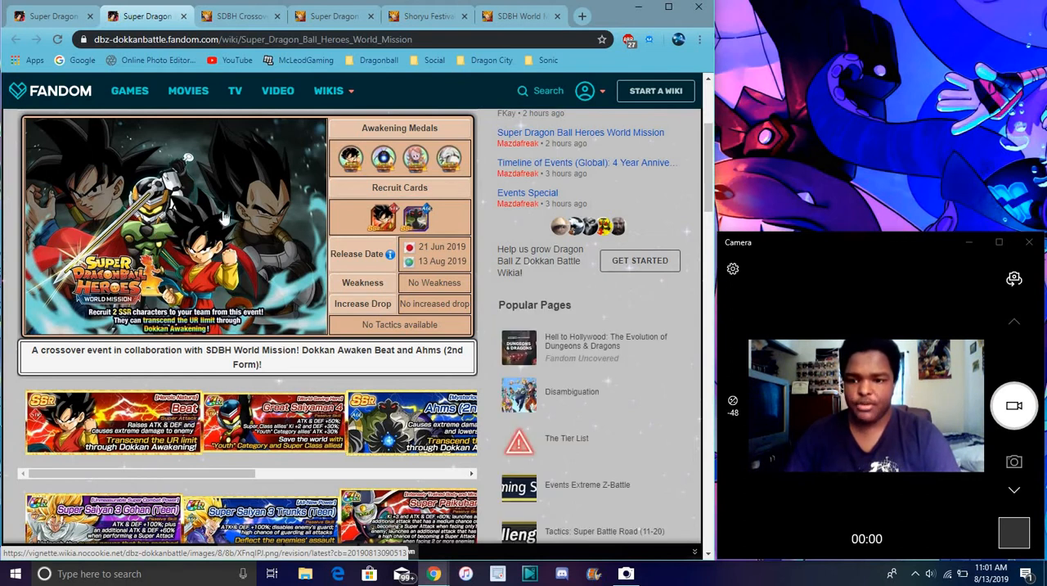
mouse_move(310, 192)
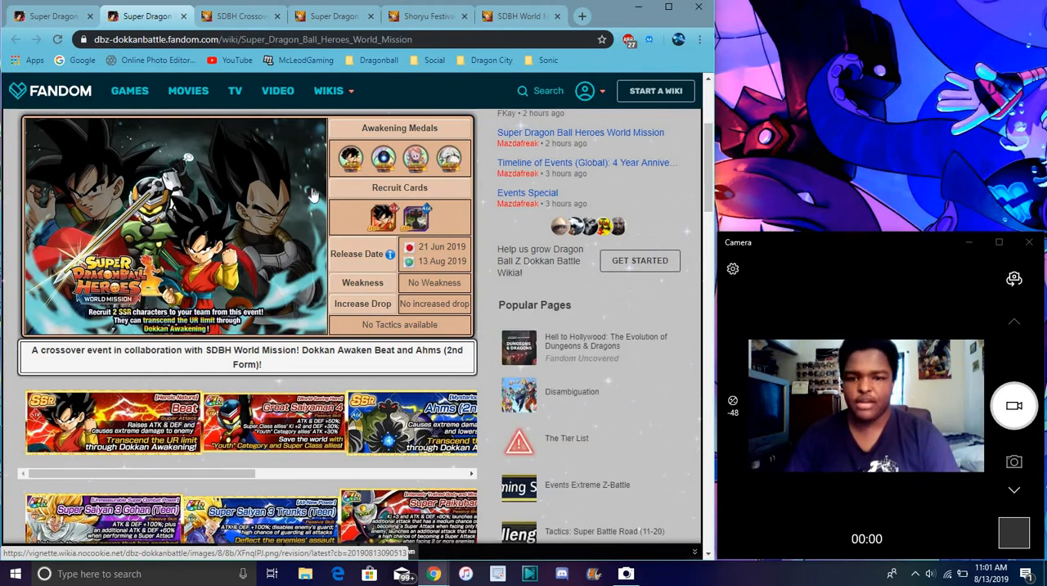
scroll(down, 3)
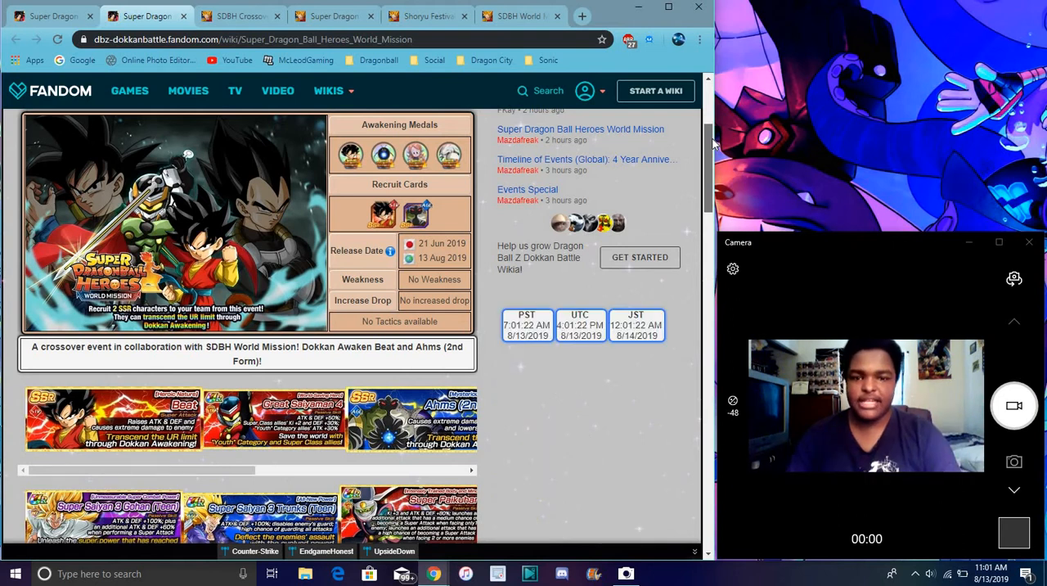
scroll(down, 3)
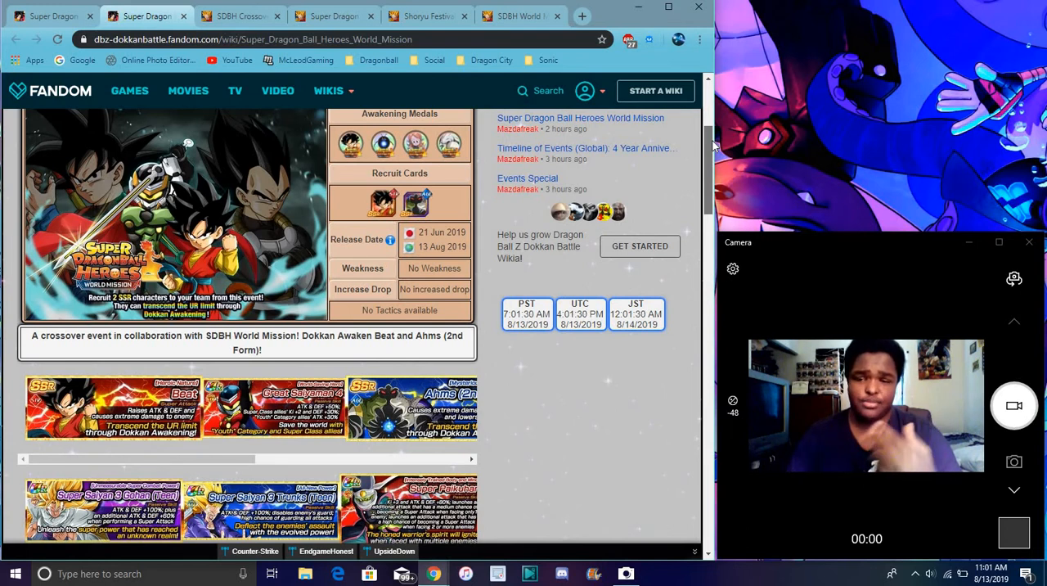
scroll(down, 3)
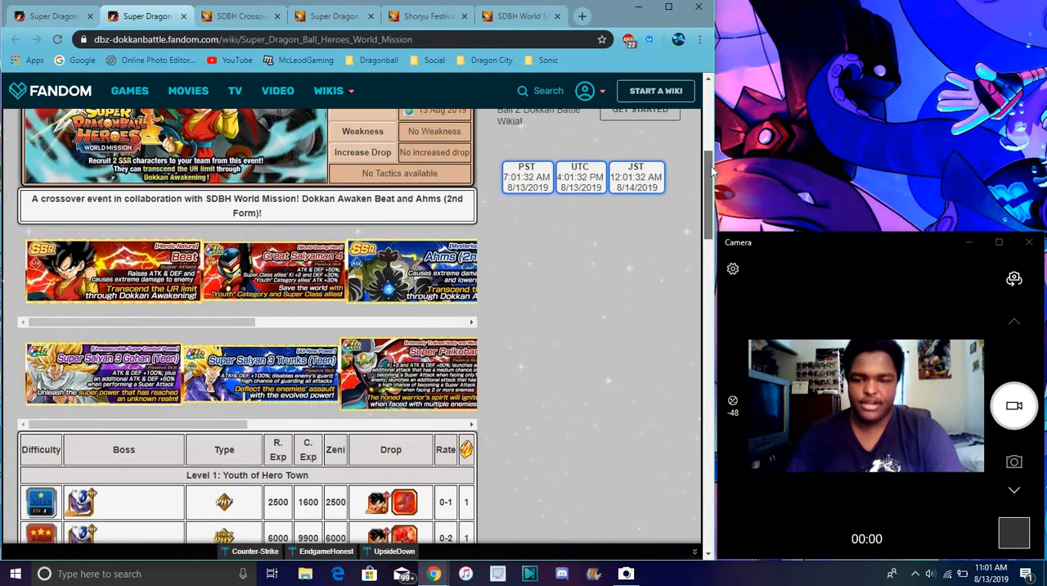
scroll(down, 3)
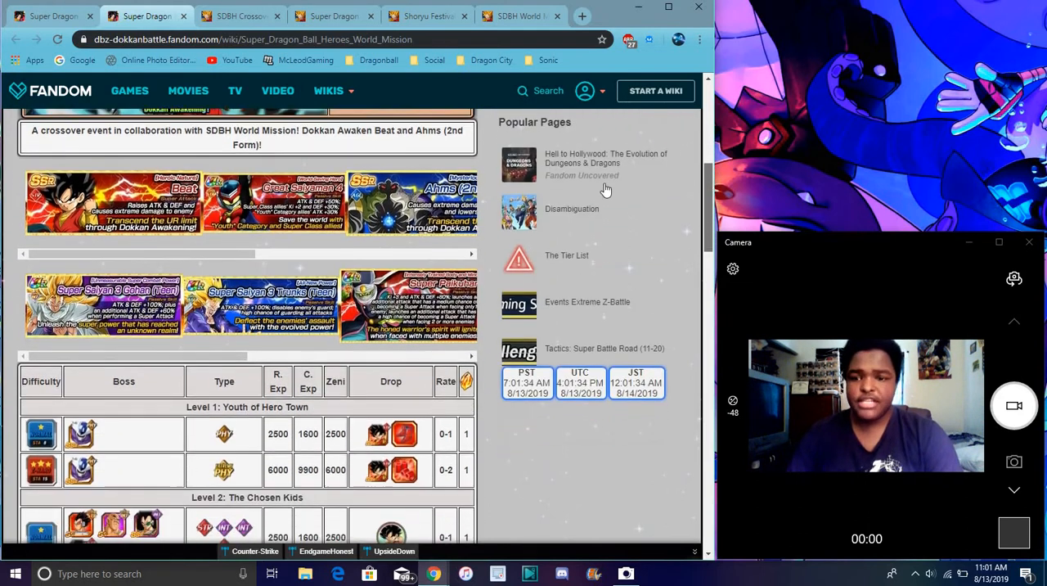
mouse_move(409, 190)
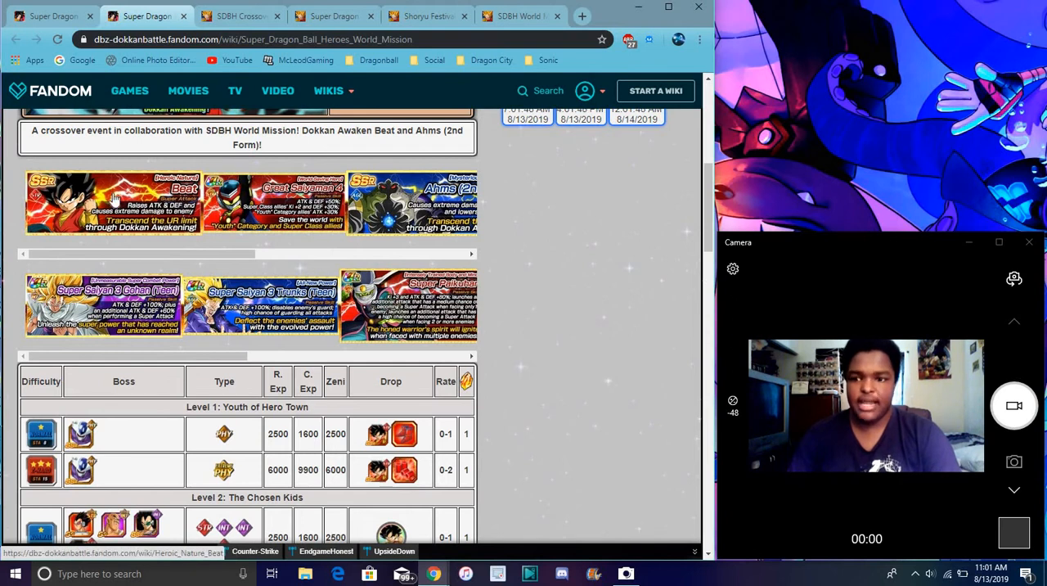
mouse_move(375, 466)
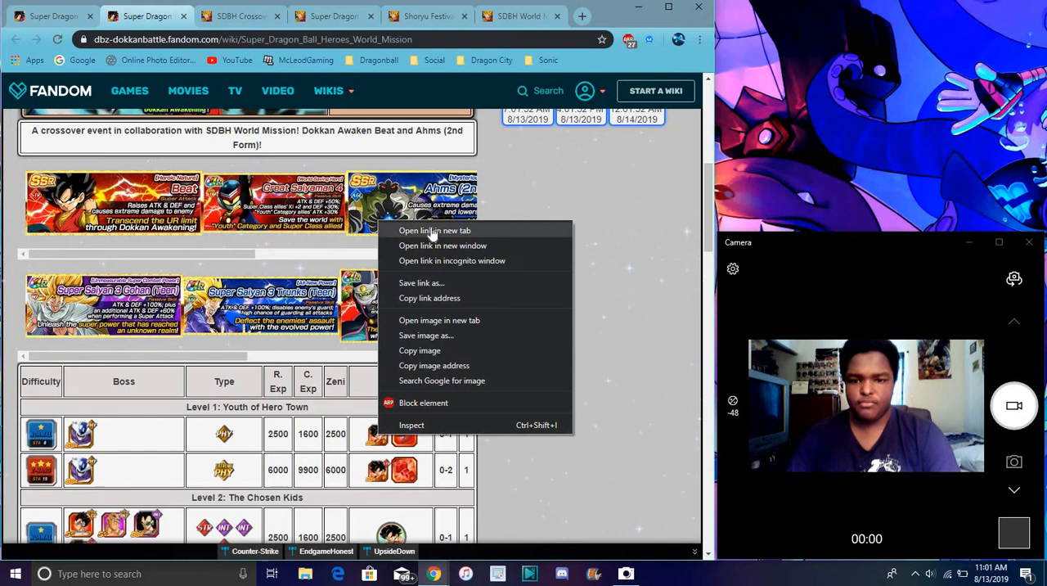
- Open the featured character in a new tab and bring up link options for two boss cards
click(428, 230)
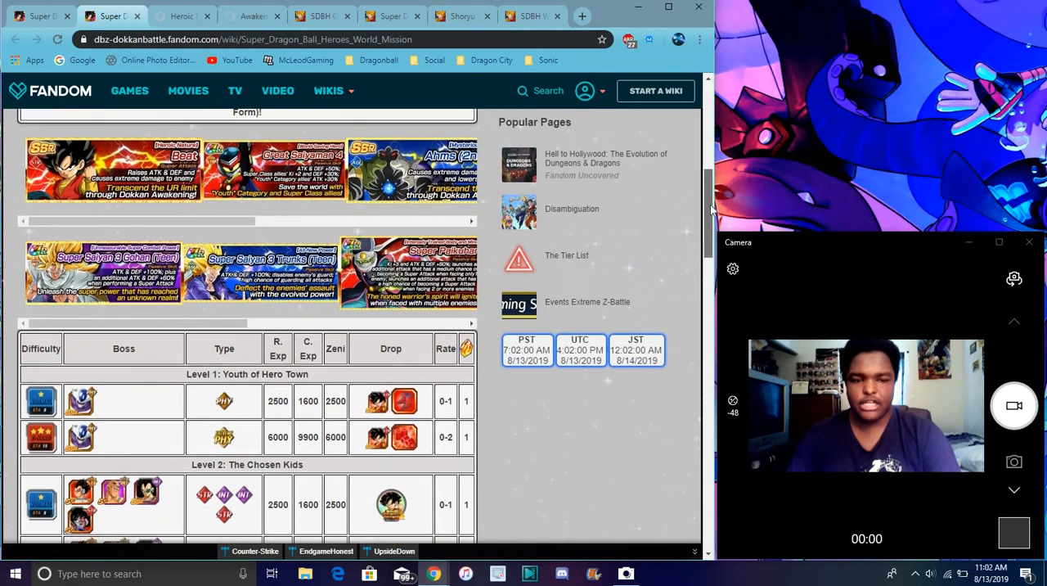
scroll(down, 3)
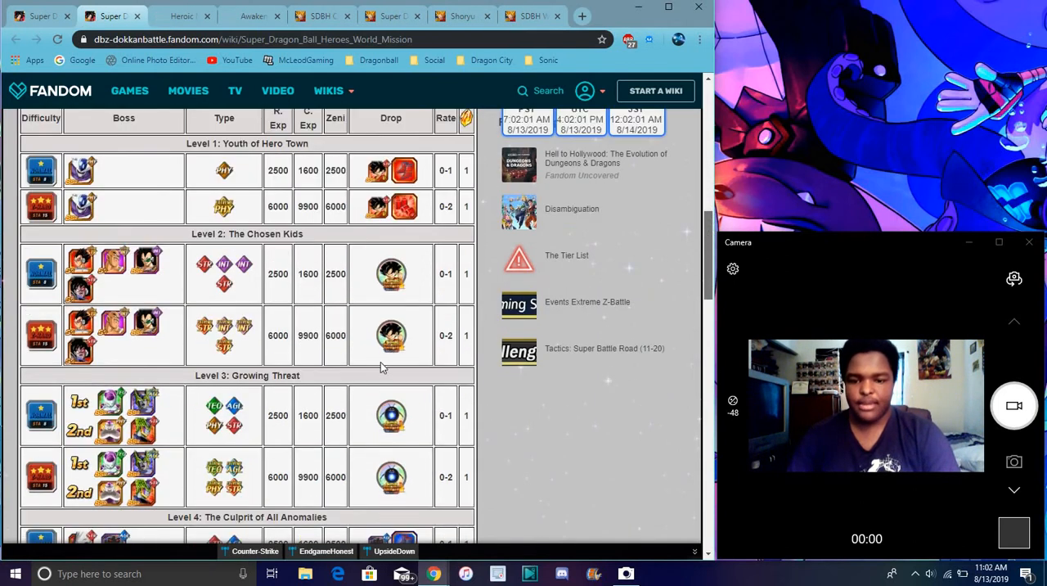
scroll(down, 3)
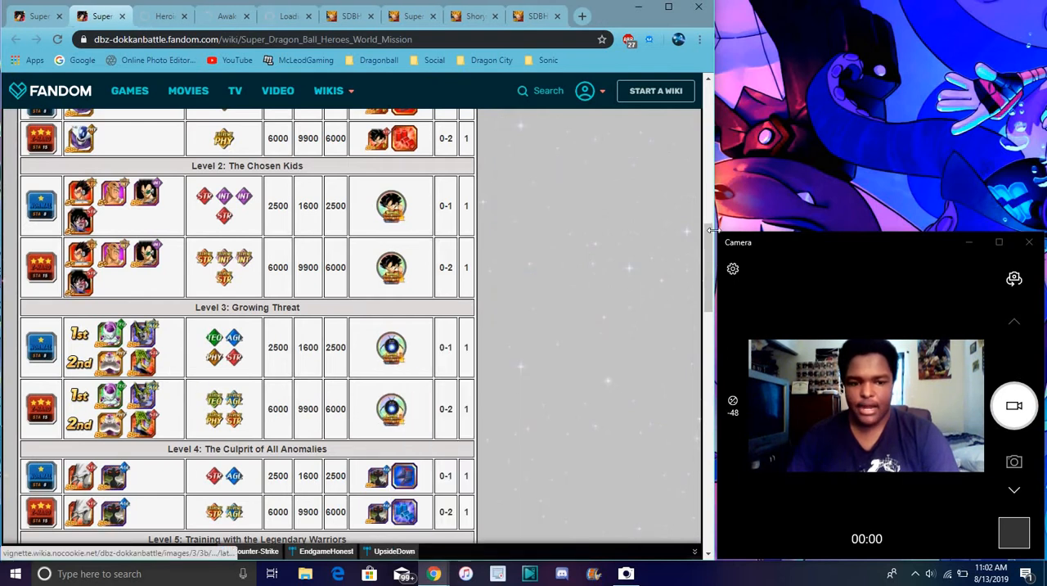
scroll(down, 3)
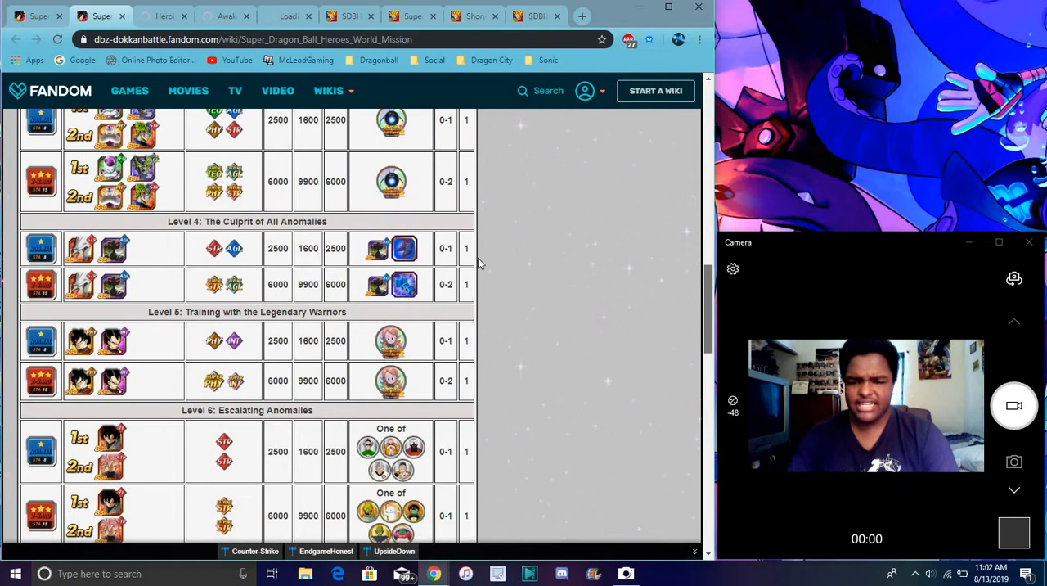
right_click(405, 248)
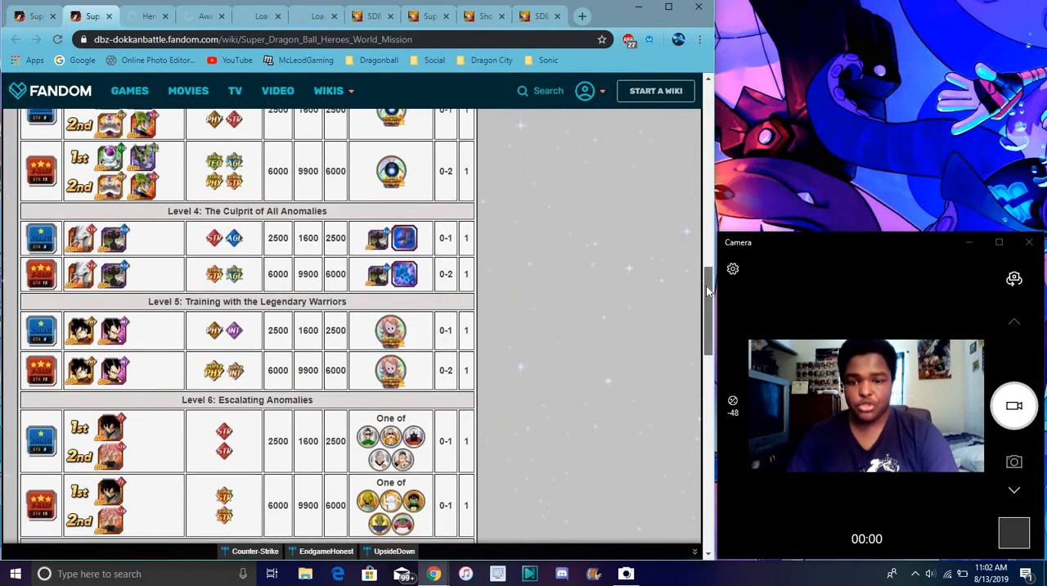
right_click(391, 297)
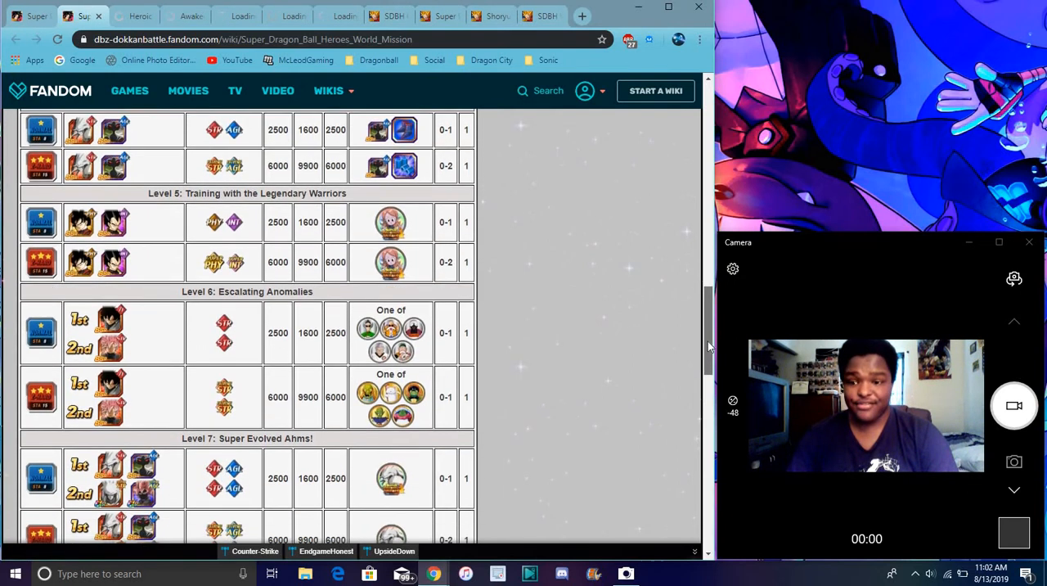
- Bring up link options for later boss cards through Level 7, scrolling down to Missions
scroll(down, 3)
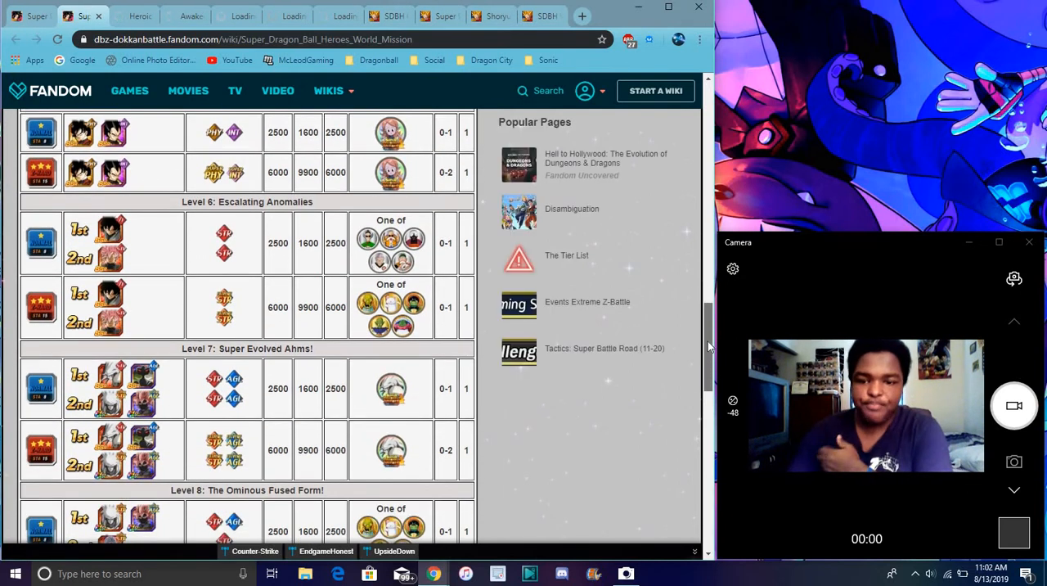
scroll(down, 3)
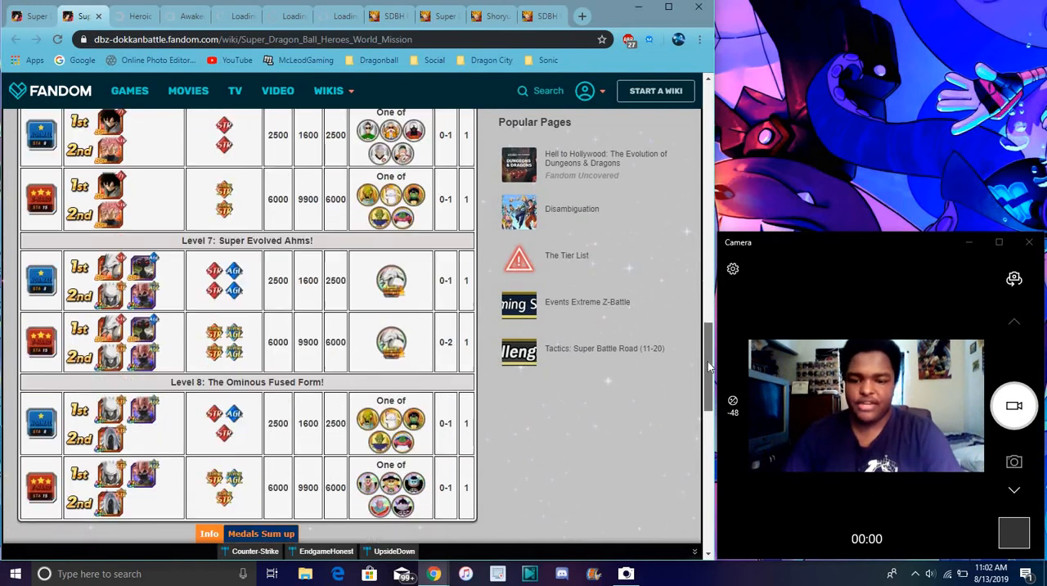
right_click(122, 274)
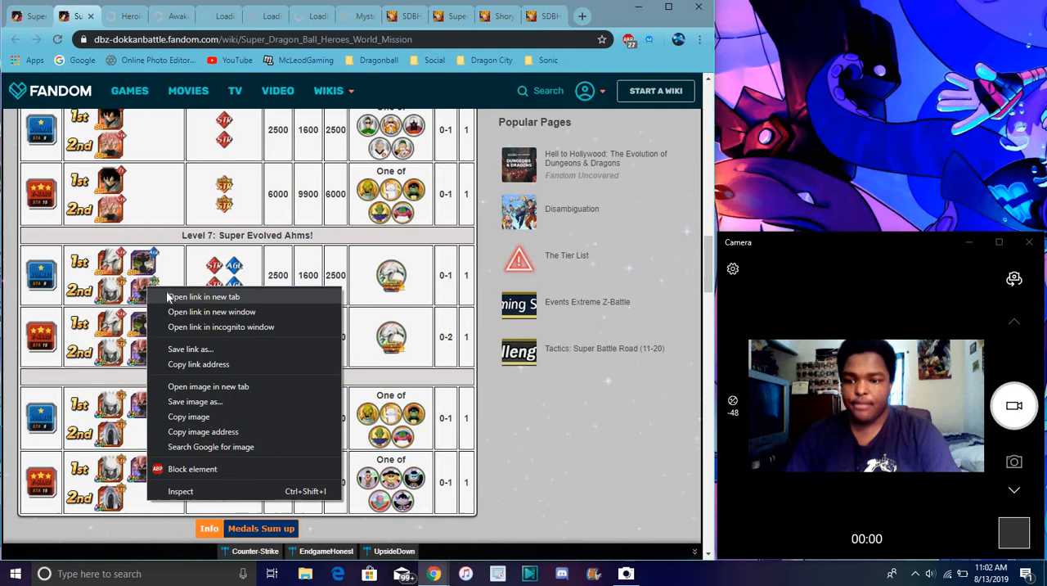
right_click(391, 336)
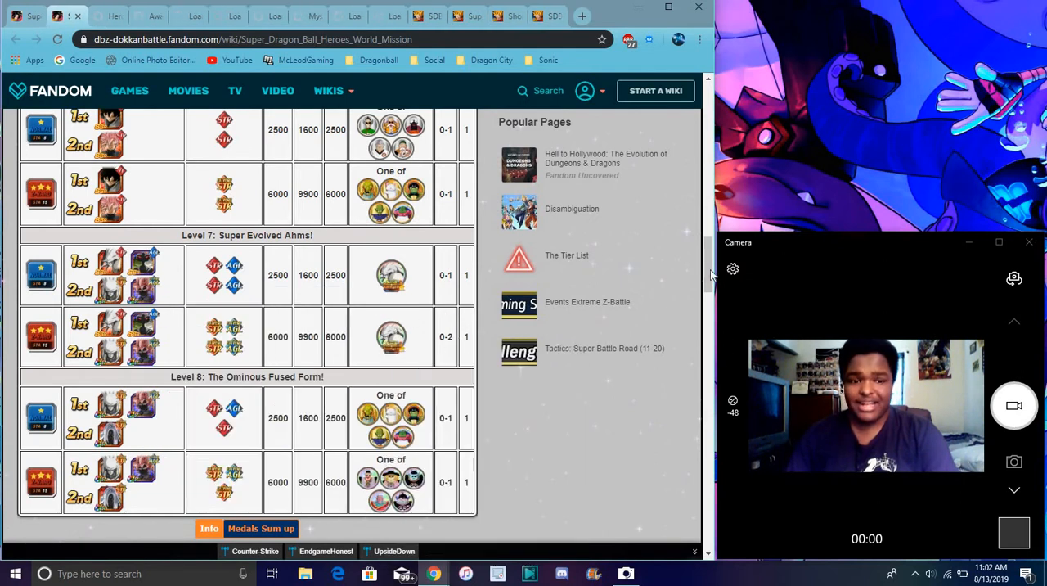
scroll(down, 3)
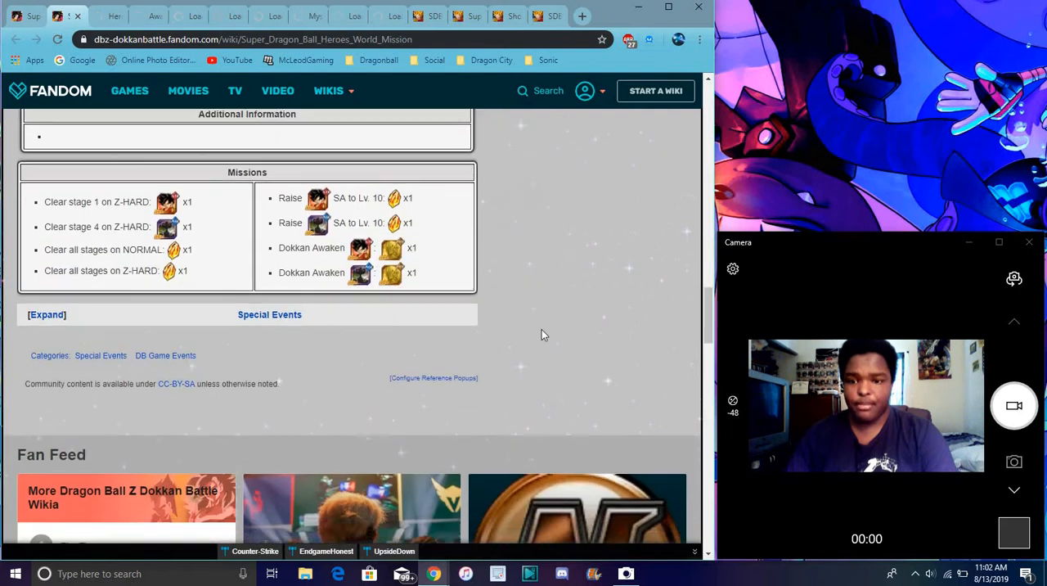
scroll(down, 3)
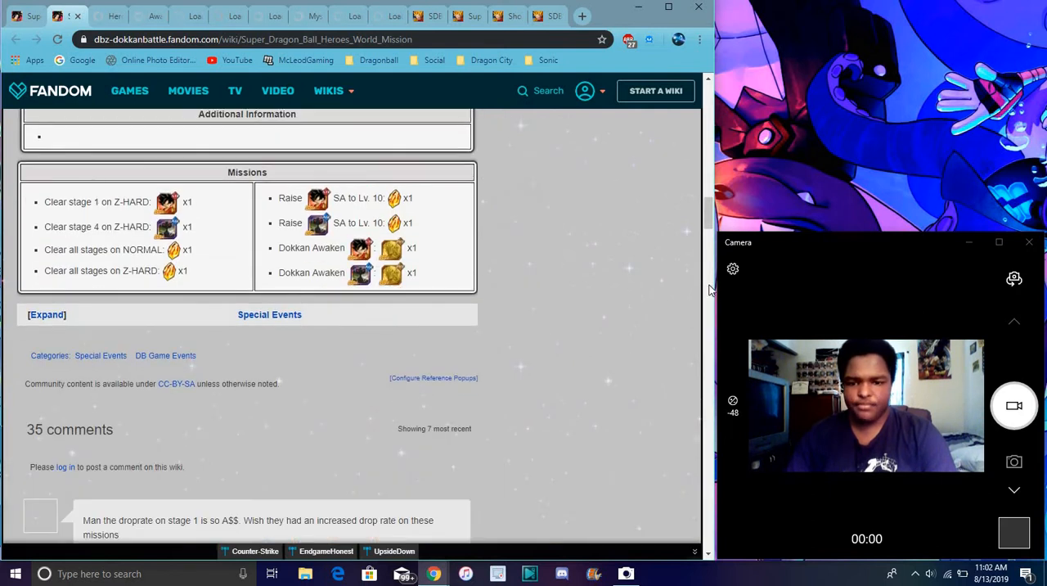
scroll(down, 3)
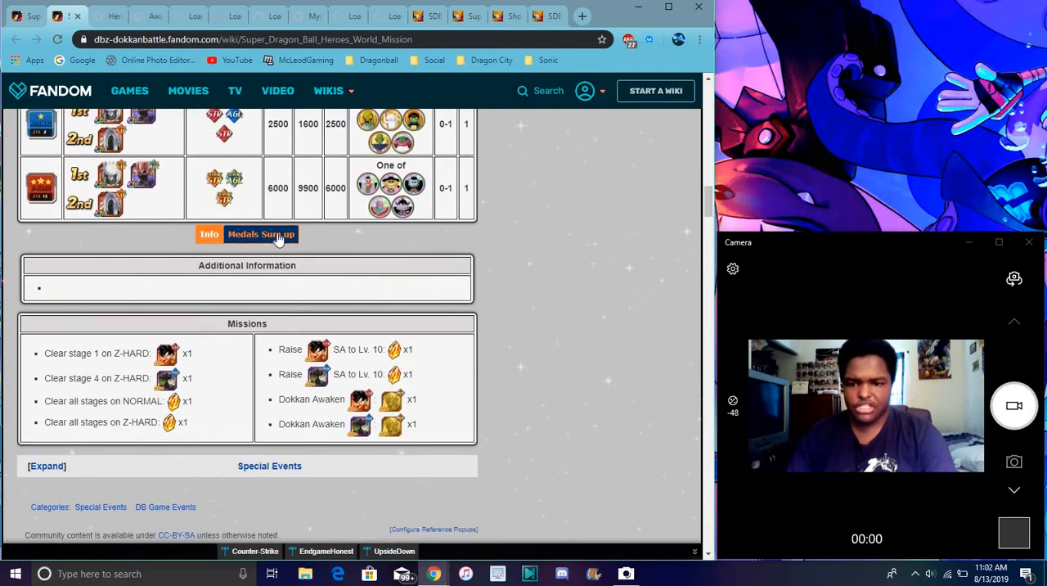
- Show the Medals Sum up table and scroll through it to the Missions box
click(261, 234)
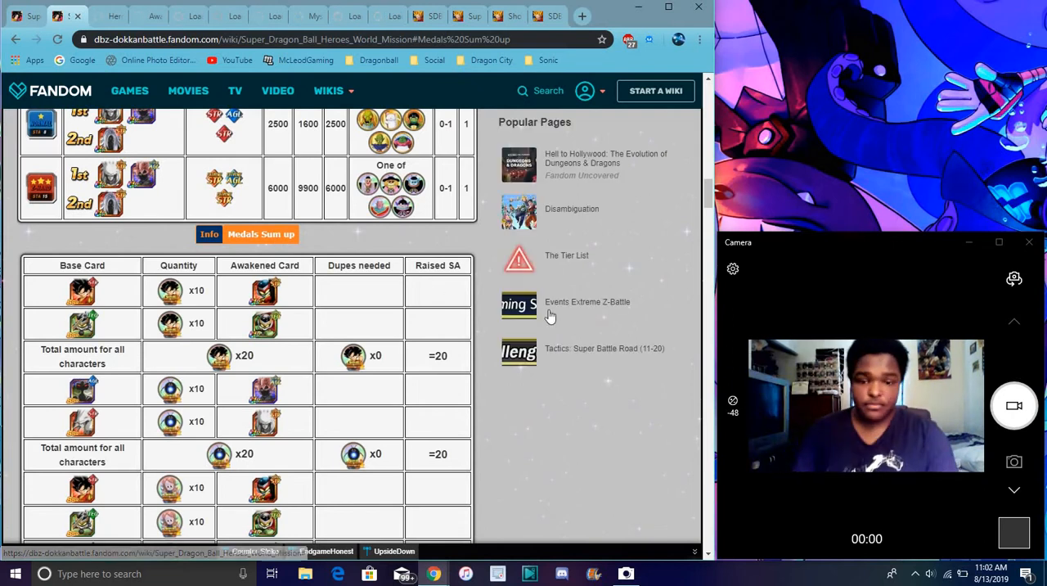
scroll(down, 3)
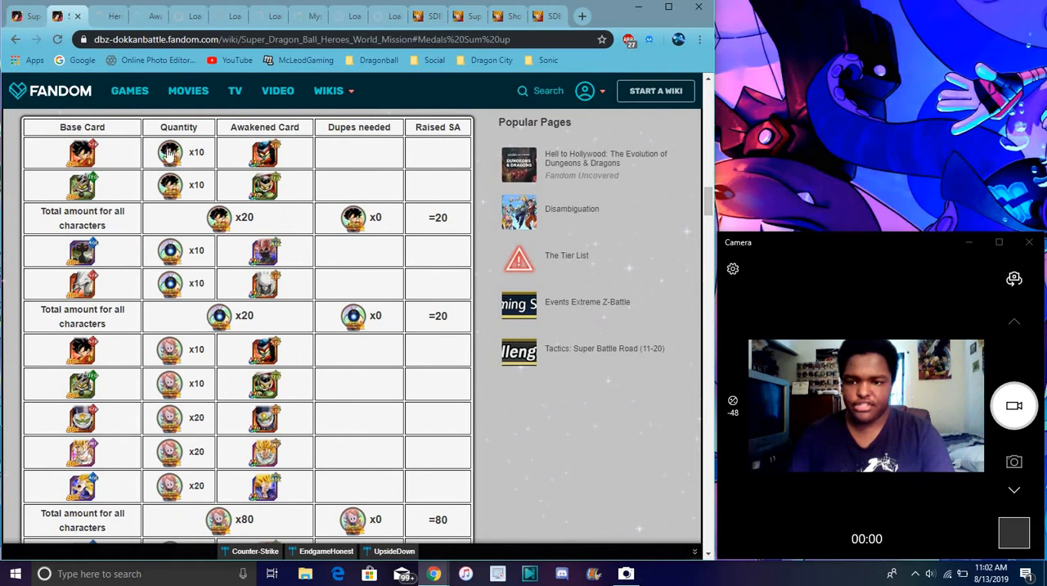
mouse_move(386, 292)
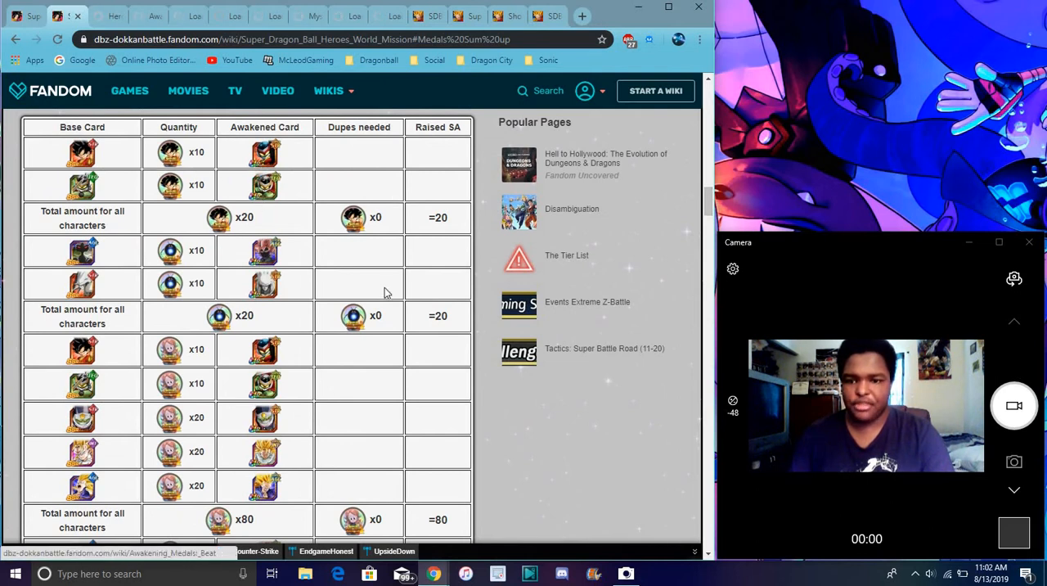
mouse_move(247, 190)
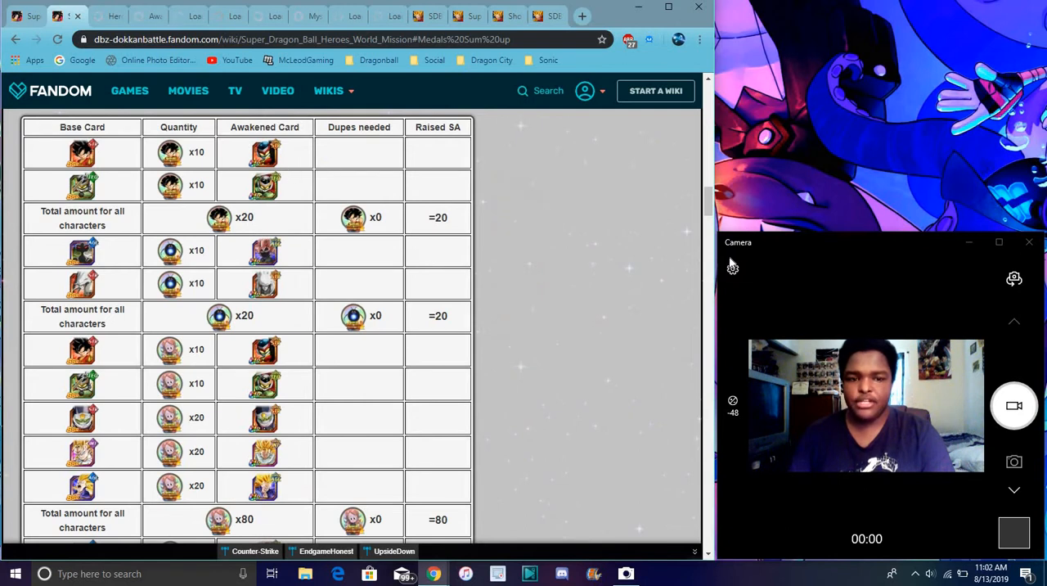
scroll(down, 3)
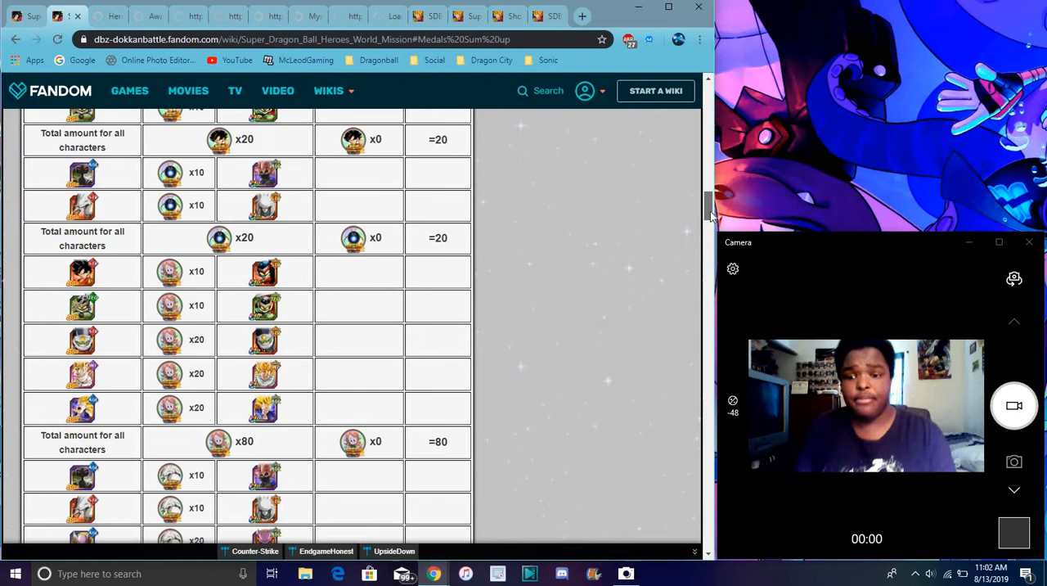
scroll(down, 3)
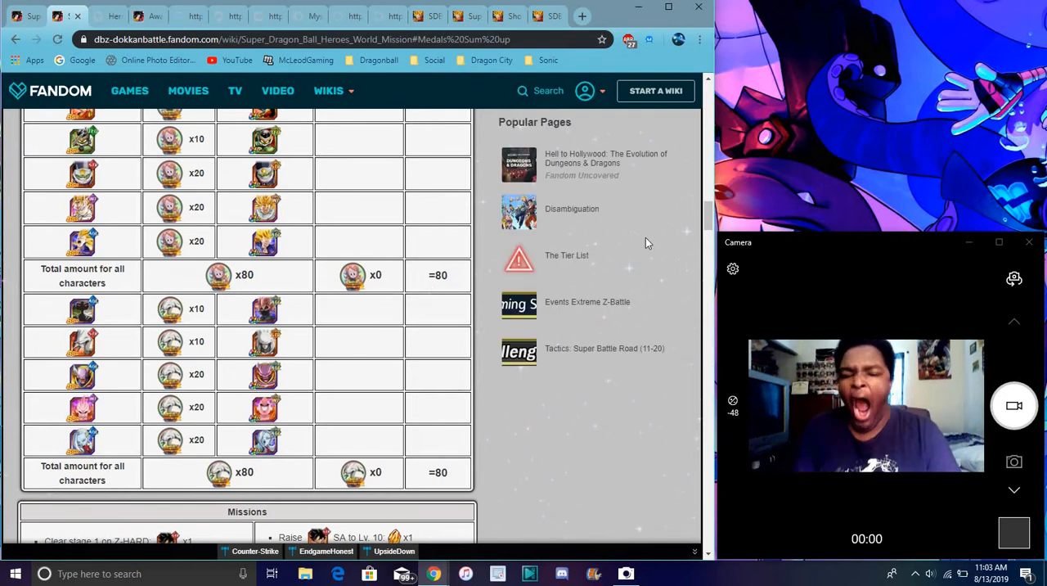
scroll(down, 3)
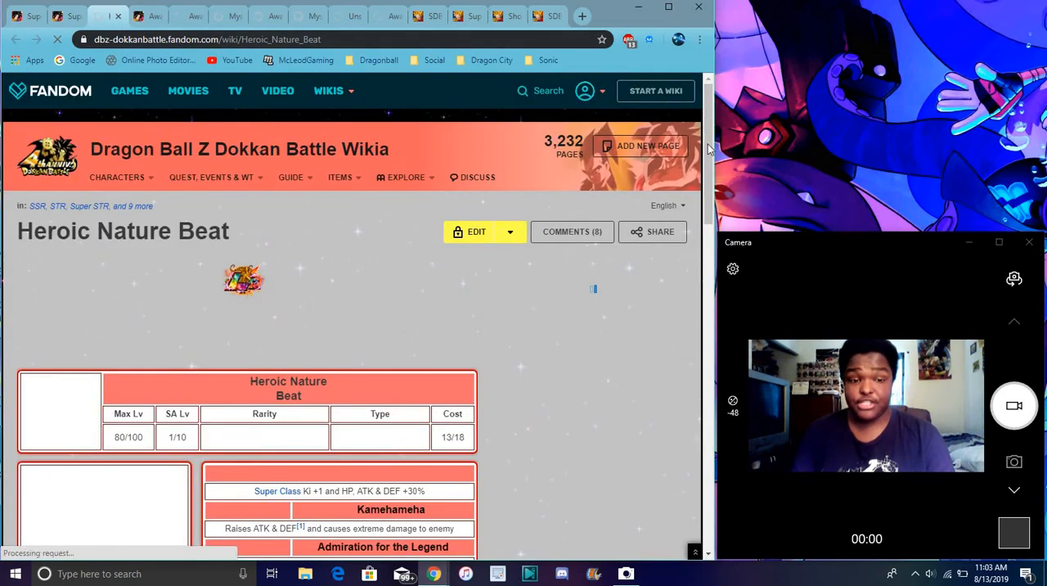
- Scroll through the Heroic Nature Beat and Ahms 2nd/3rd Form card pages' stats and medals
scroll(down, 3)
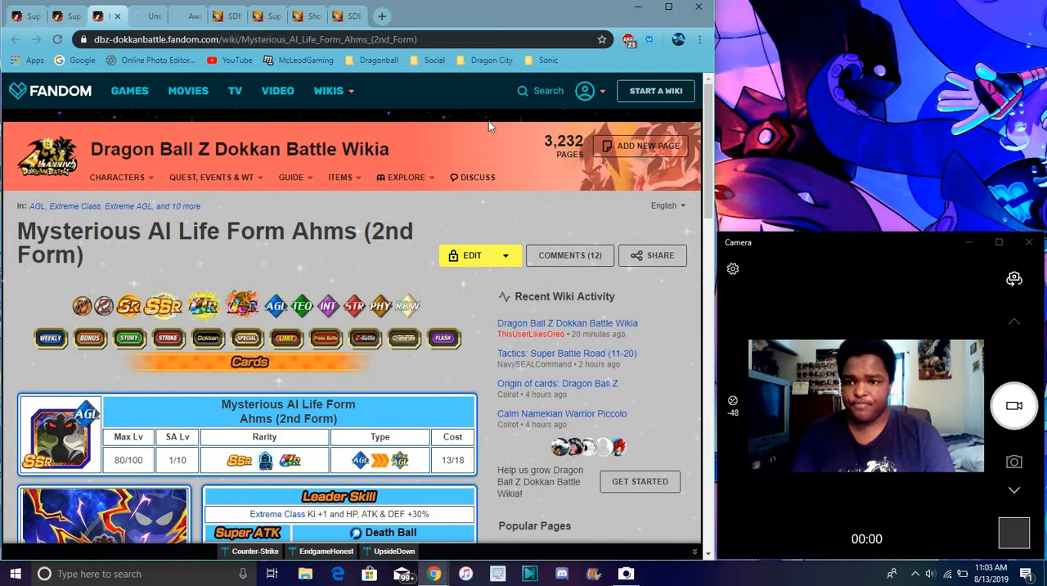
scroll(down, 3)
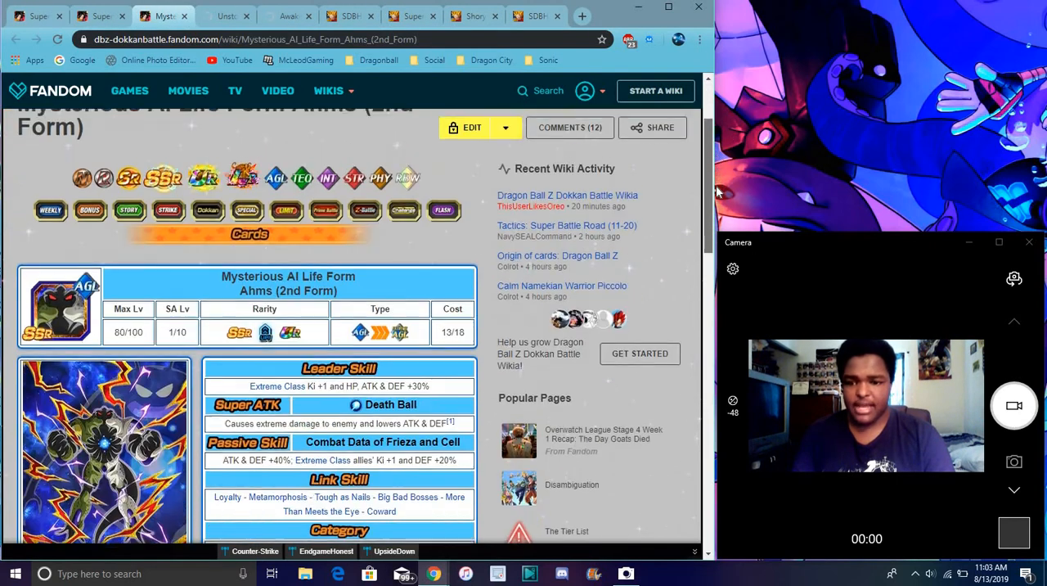
scroll(down, 3)
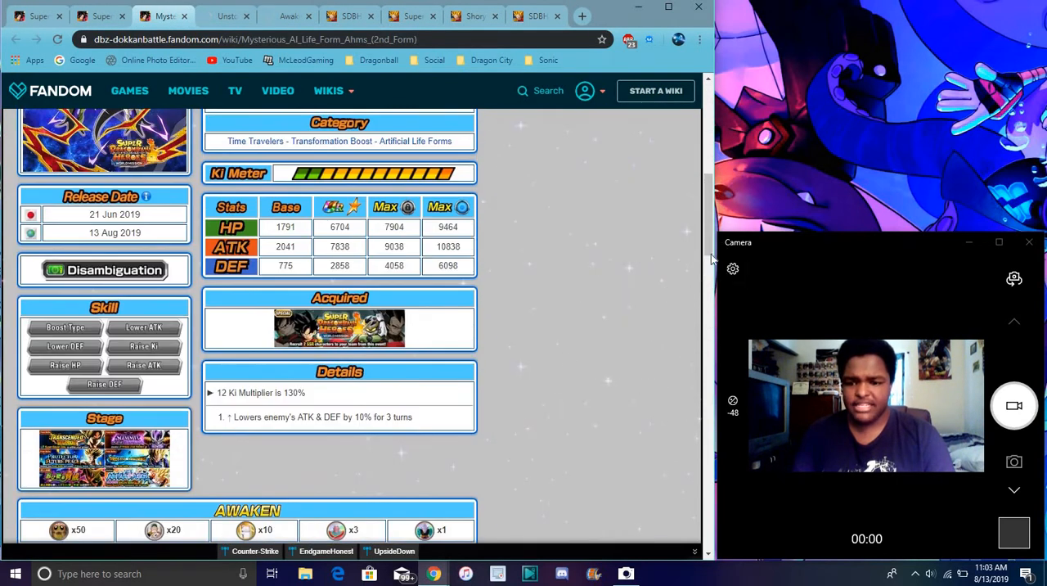
scroll(down, 3)
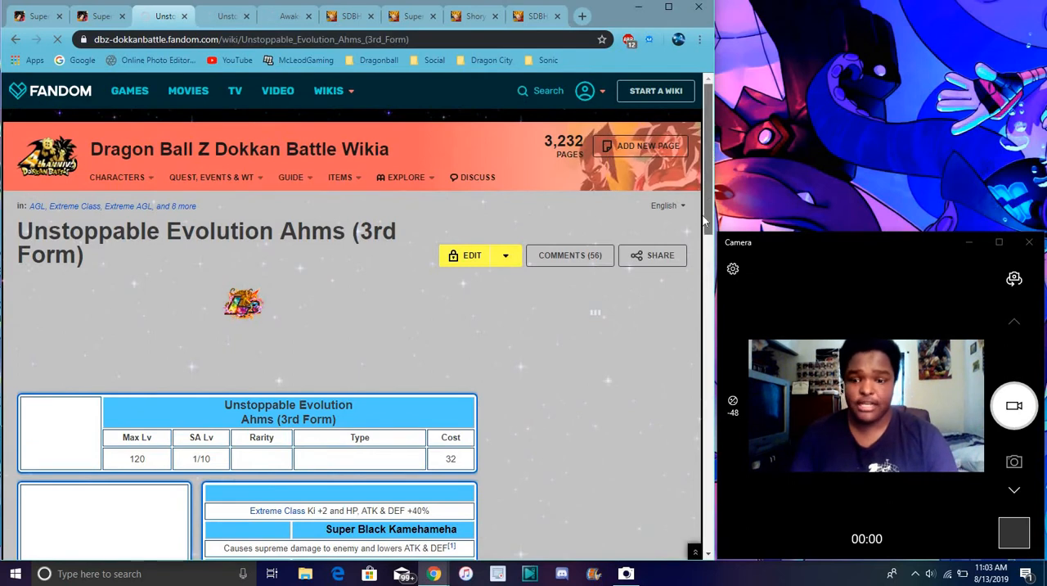
scroll(down, 3)
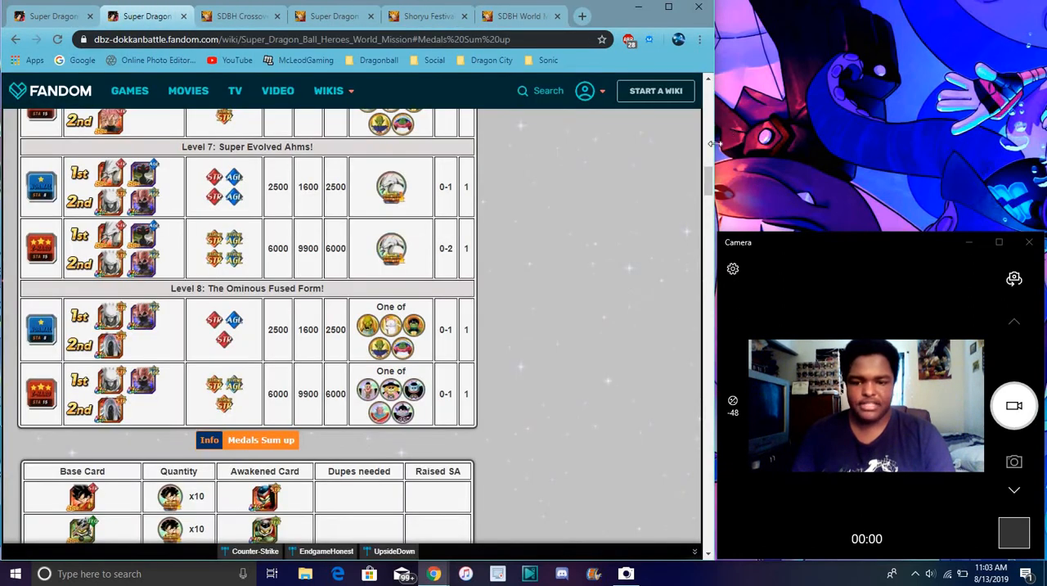
mouse_move(410, 201)
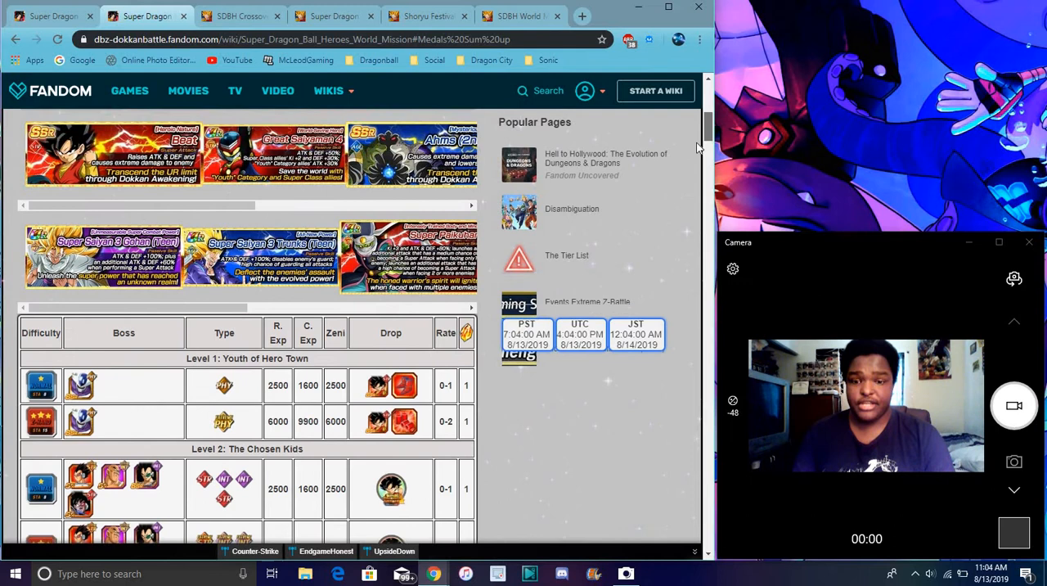
- Scroll the World Mission page's stage and medal tables, then back to the banner
scroll(down, 3)
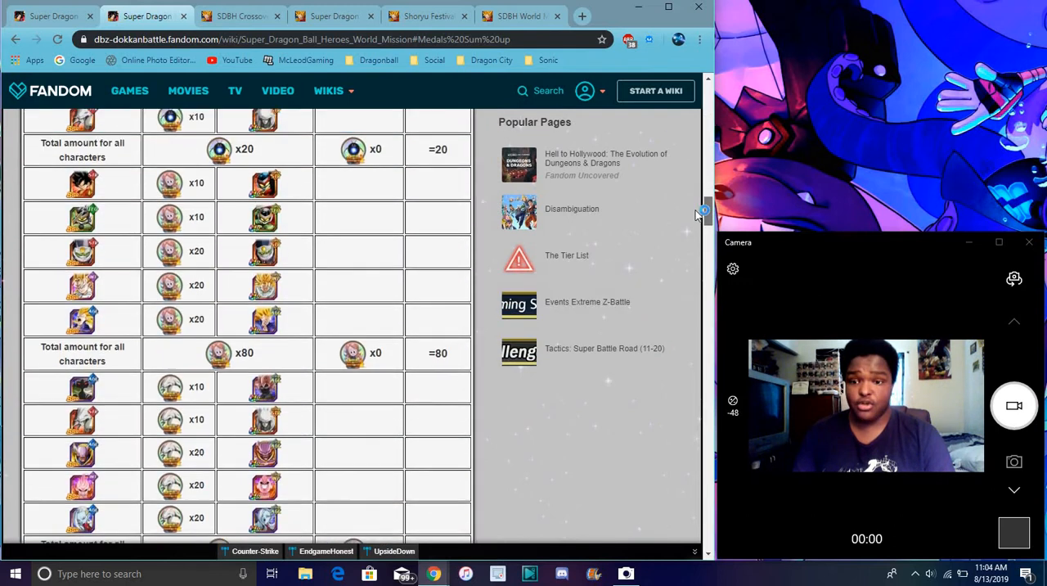
scroll(down, 3)
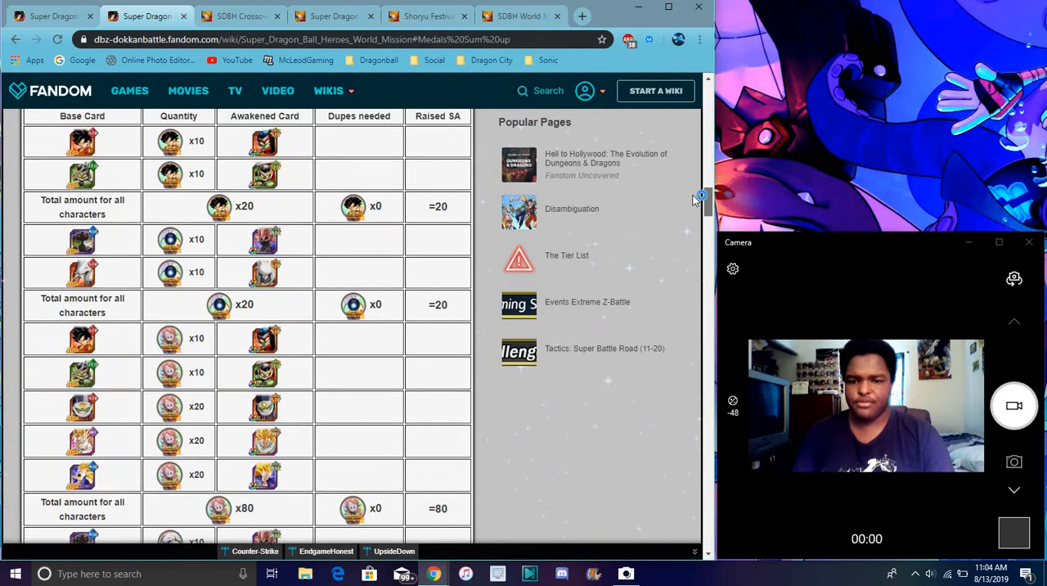
scroll(down, 3)
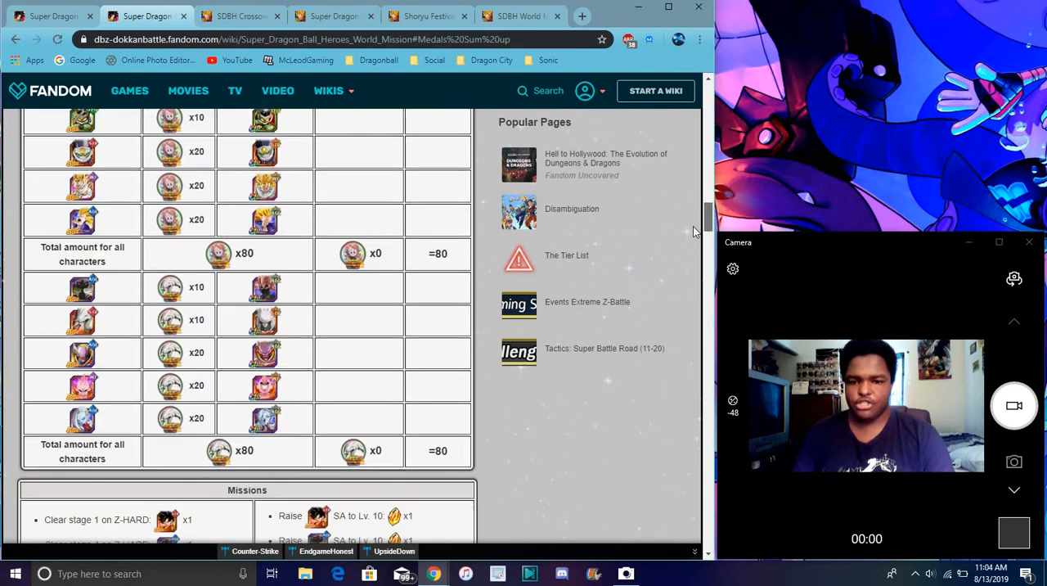
scroll(down, 3)
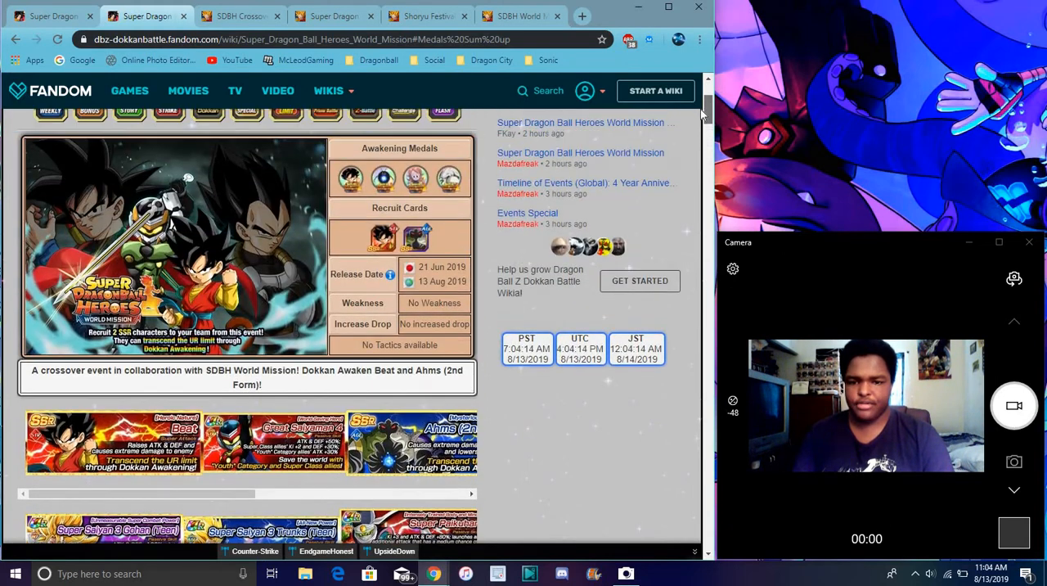
- Check Rates on the SDBH Crossover Summon and Japanese Collaboration Gasha pages, then return
click(246, 16)
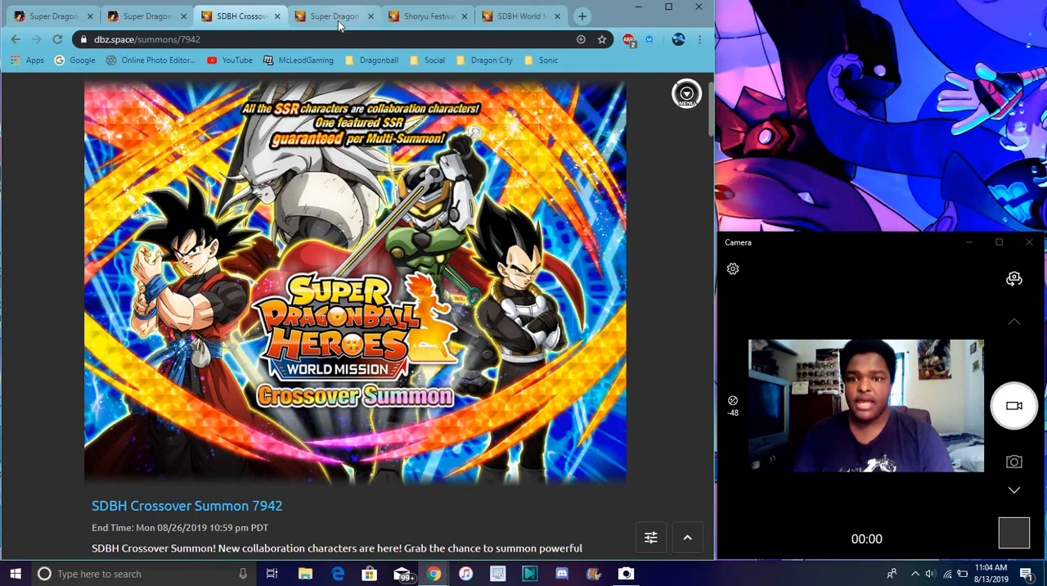
mouse_move(240, 33)
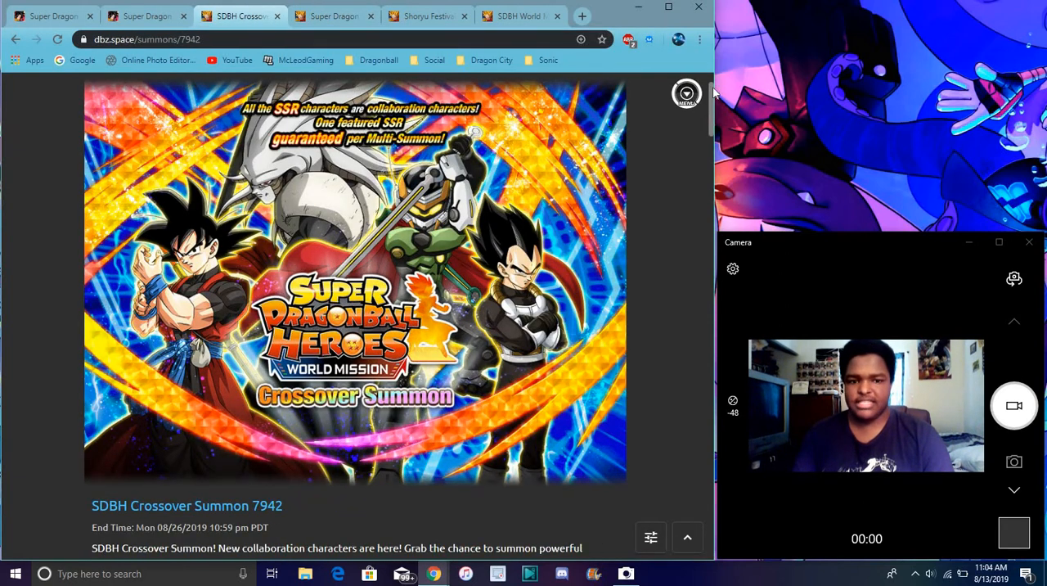
scroll(down, 3)
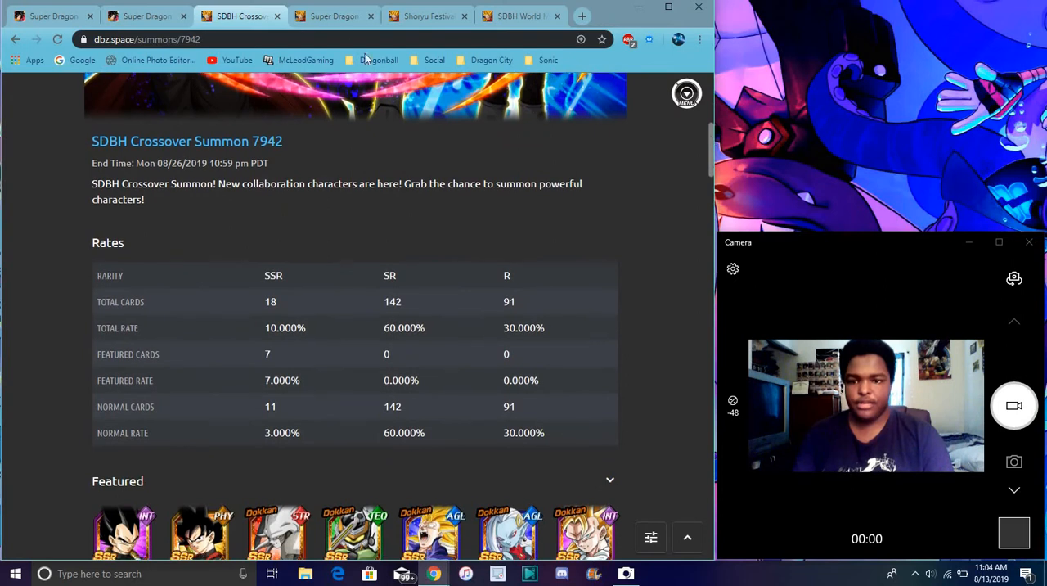
click(338, 15)
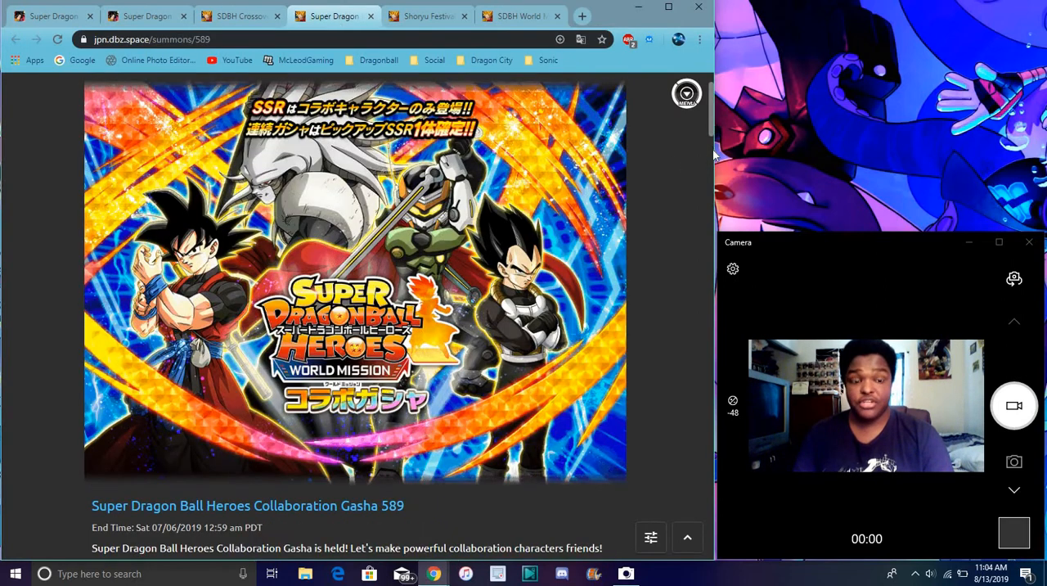
scroll(down, 3)
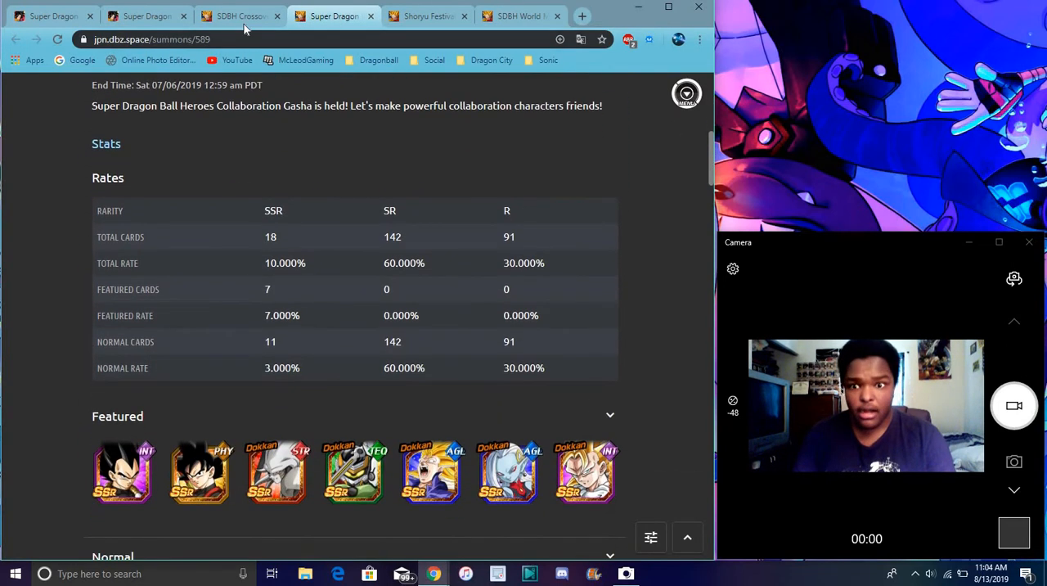
click(237, 15)
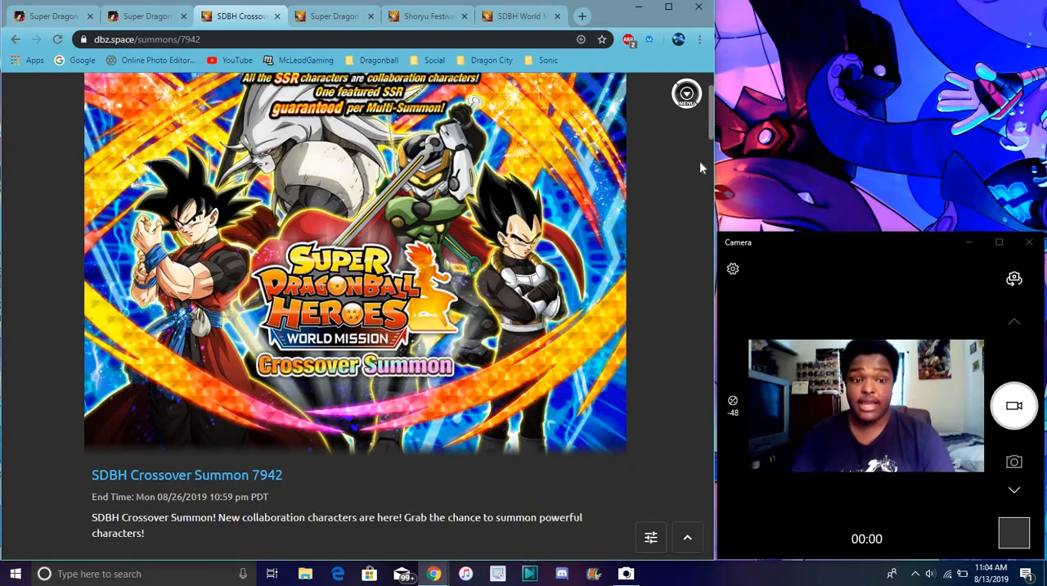
- Scroll to the featured characters and view then close the Executioner of Grim Justice Sealas card
scroll(down, 3)
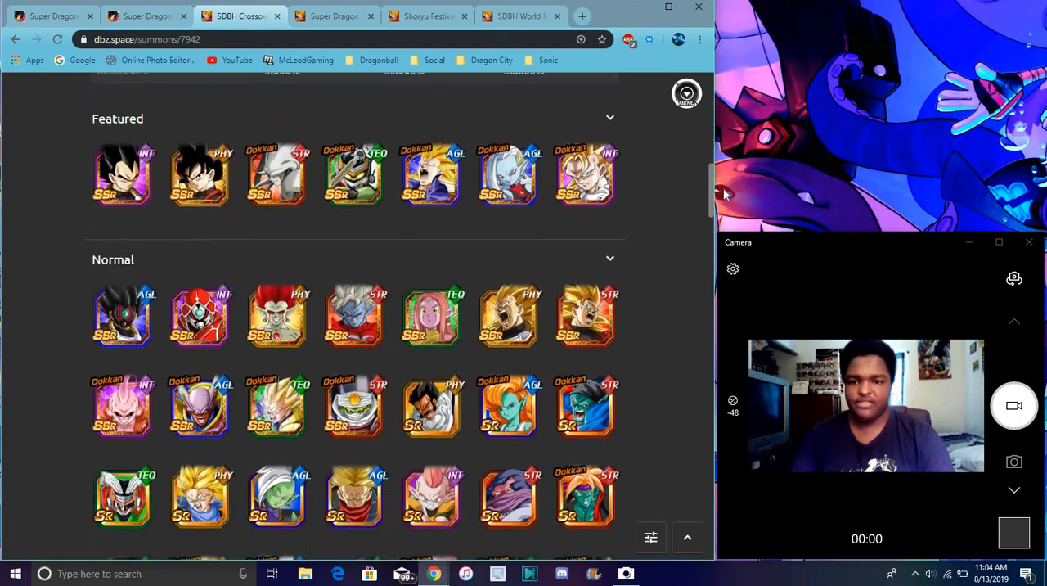
scroll(down, 3)
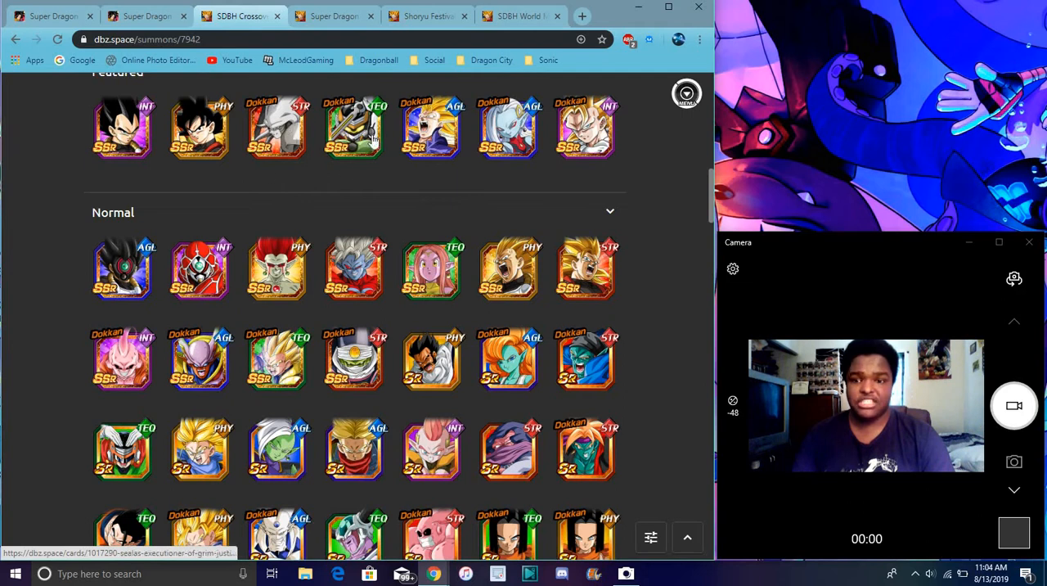
mouse_move(508, 127)
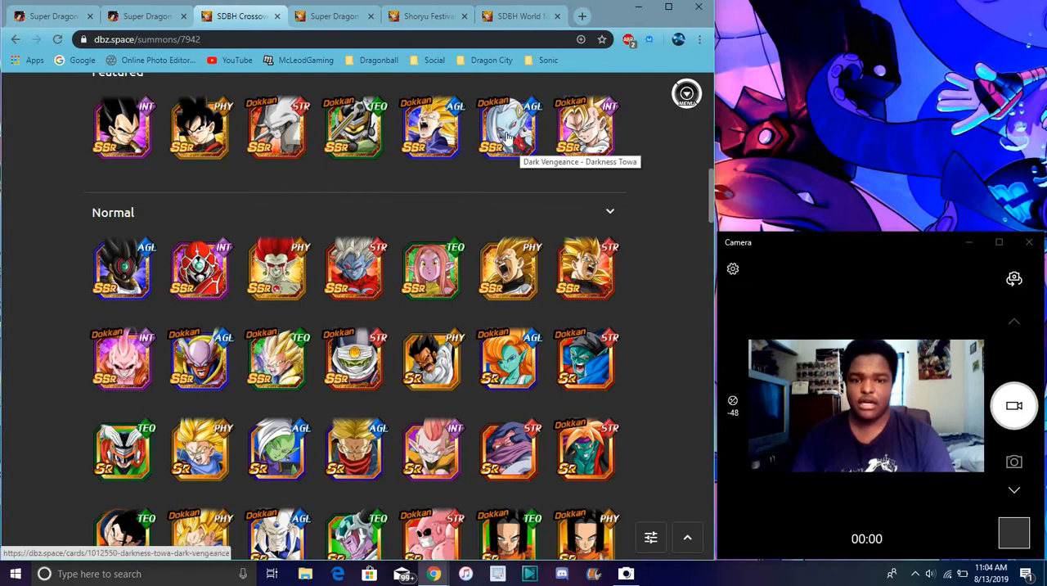
mouse_move(481, 162)
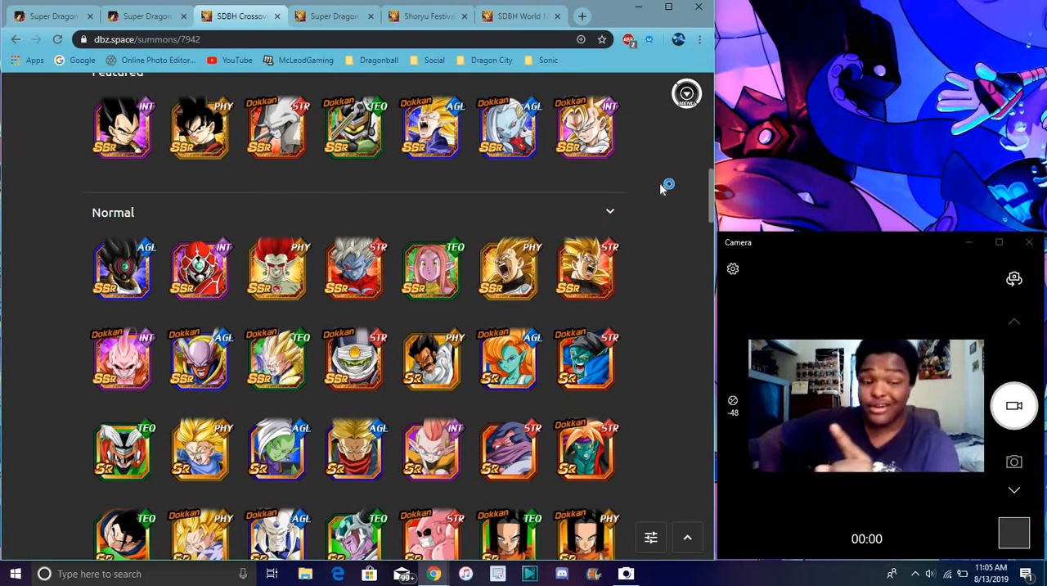
mouse_move(661, 189)
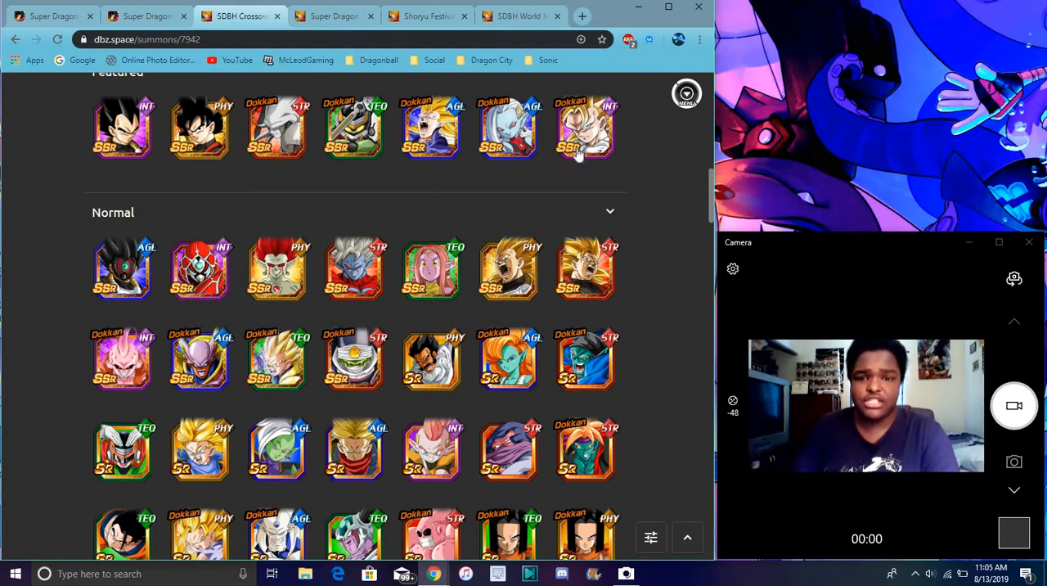
mouse_move(652, 149)
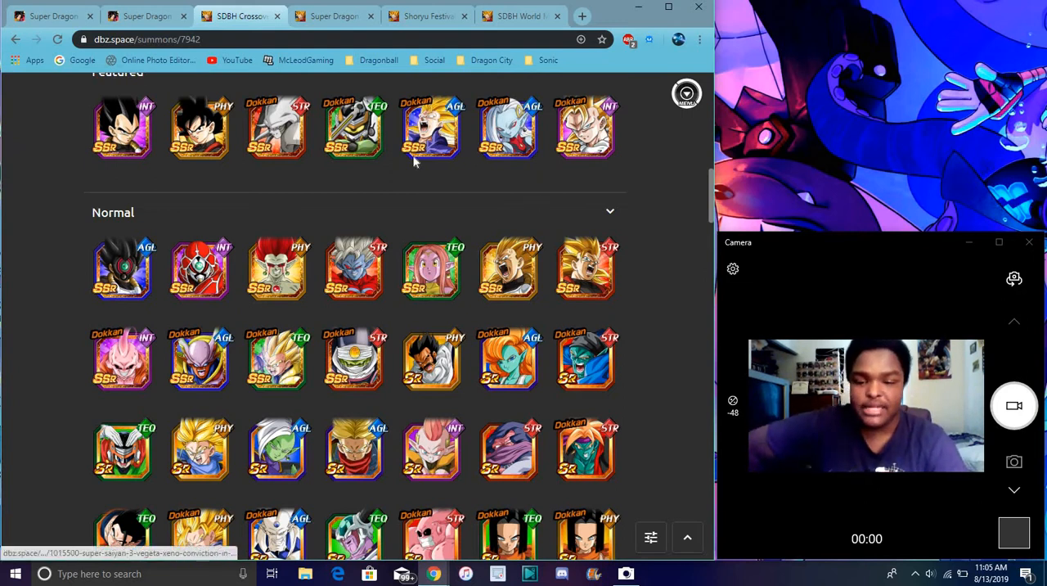
mouse_move(430, 282)
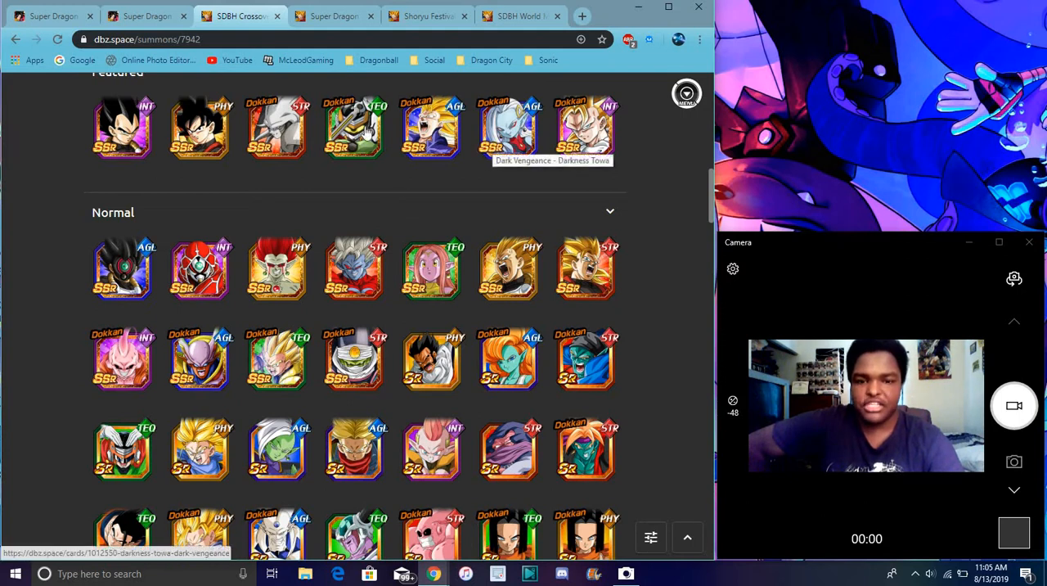
mouse_move(260, 145)
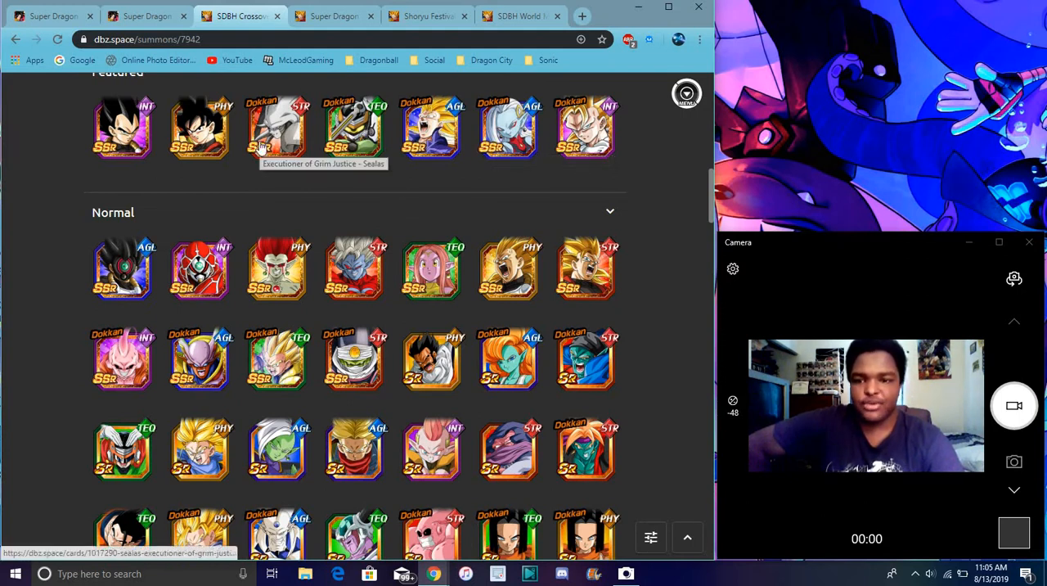
click(276, 127)
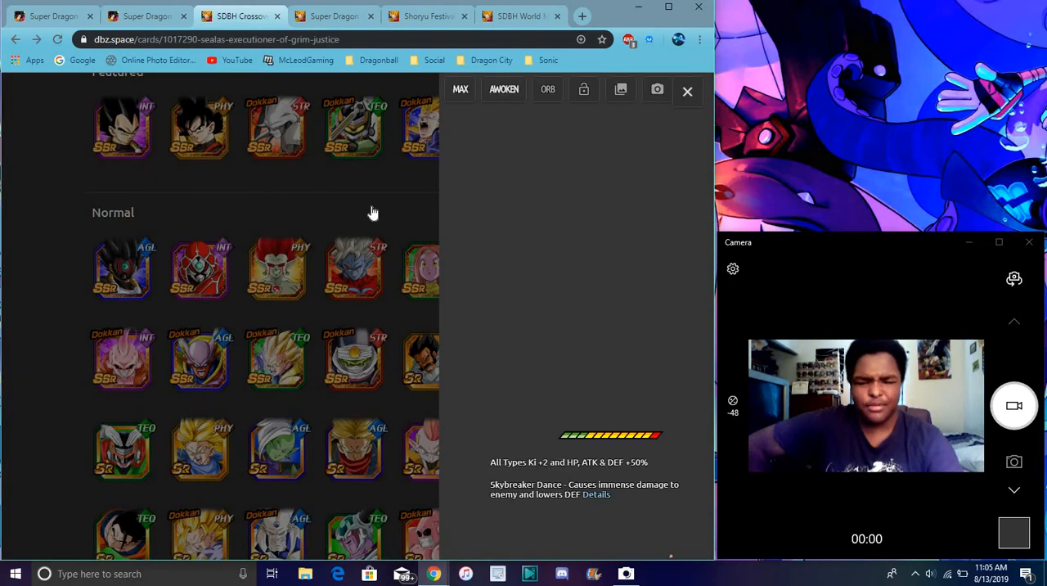
click(687, 91)
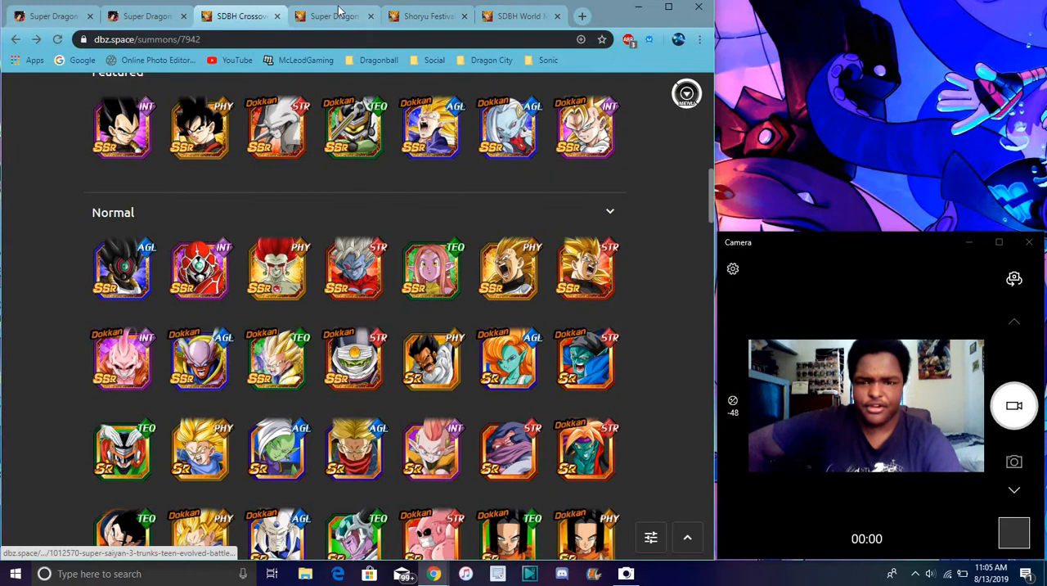
- Go to the Shoryu Festival 608 banner and scroll through its rates
click(333, 15)
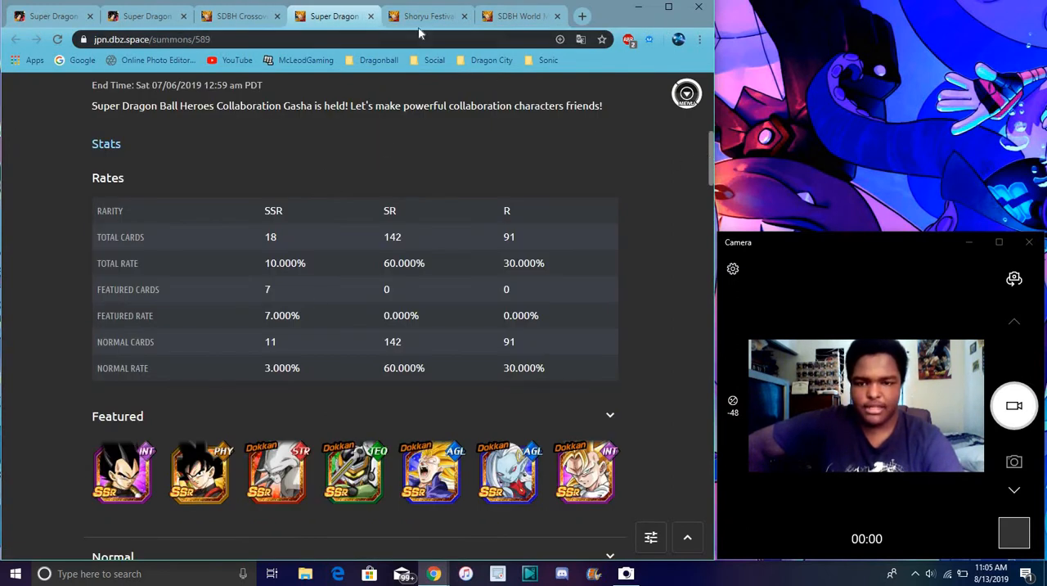
click(427, 16)
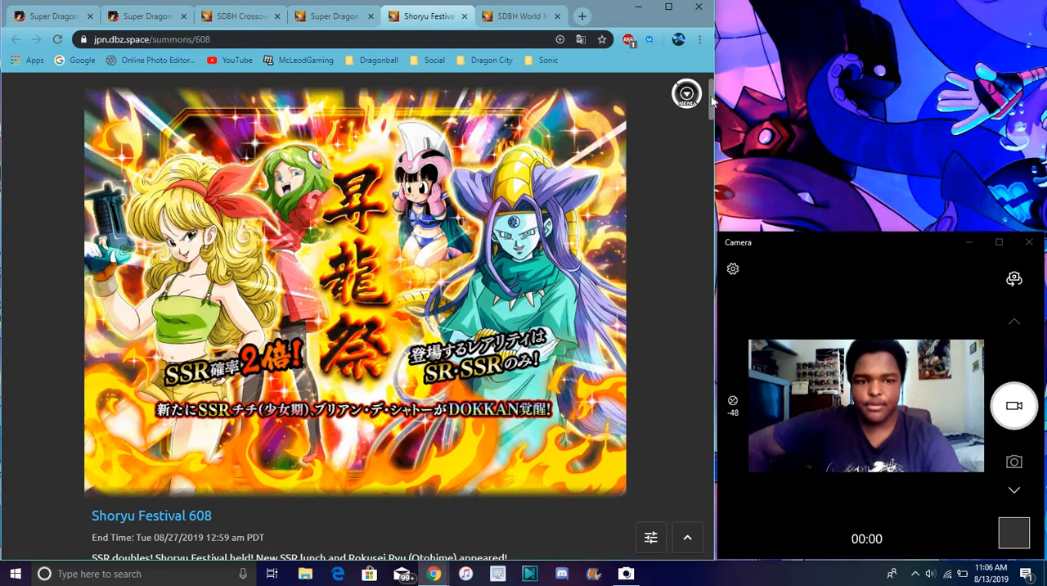
mouse_move(309, 258)
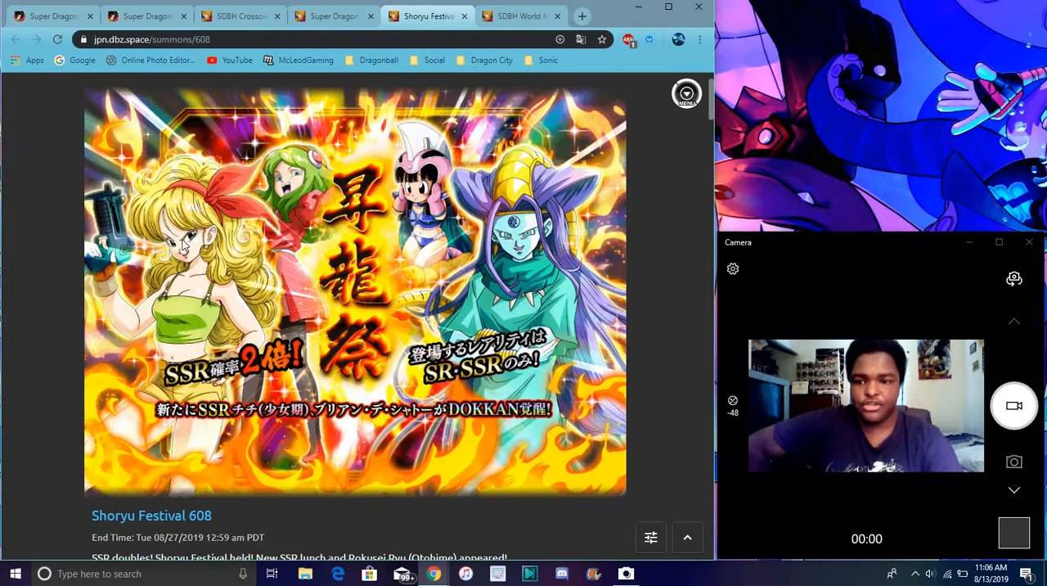
mouse_move(376, 139)
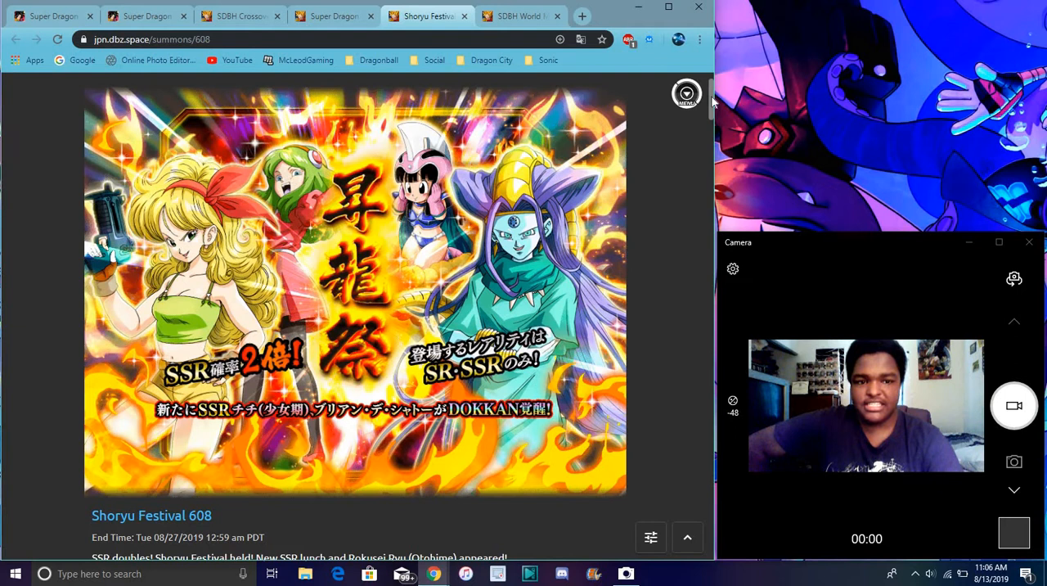
scroll(down, 3)
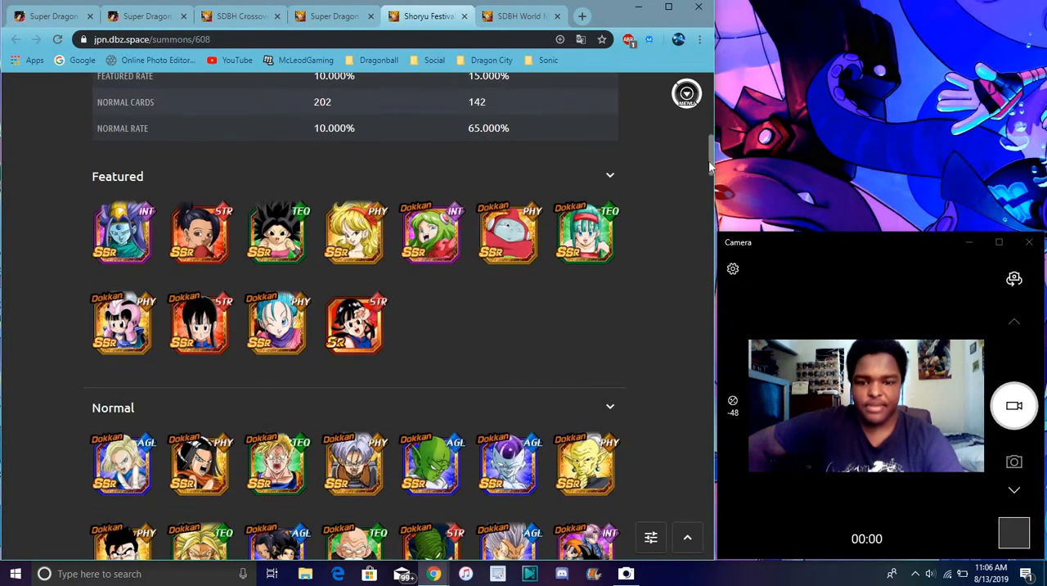
scroll(down, 3)
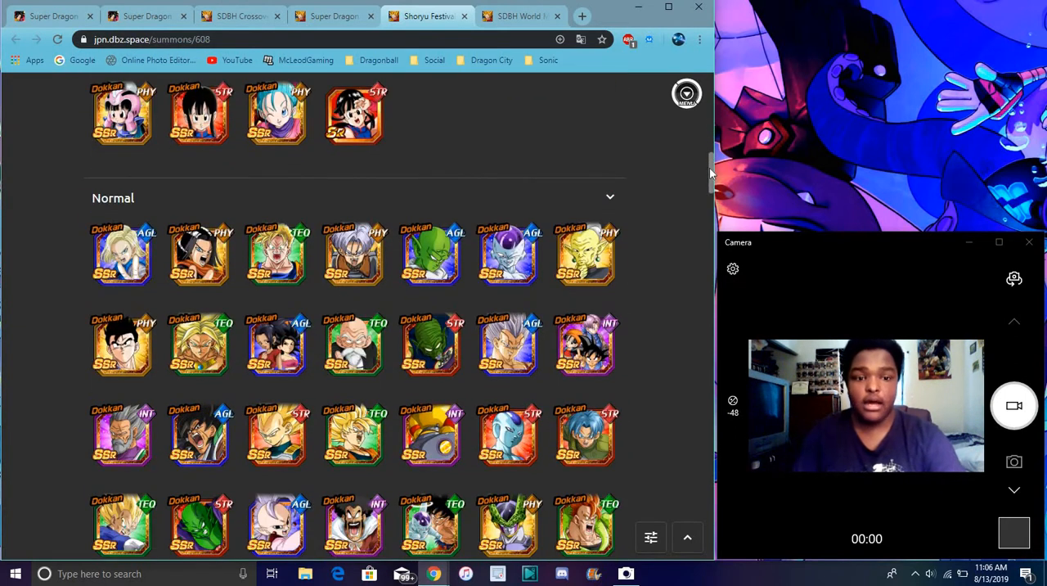
scroll(down, 3)
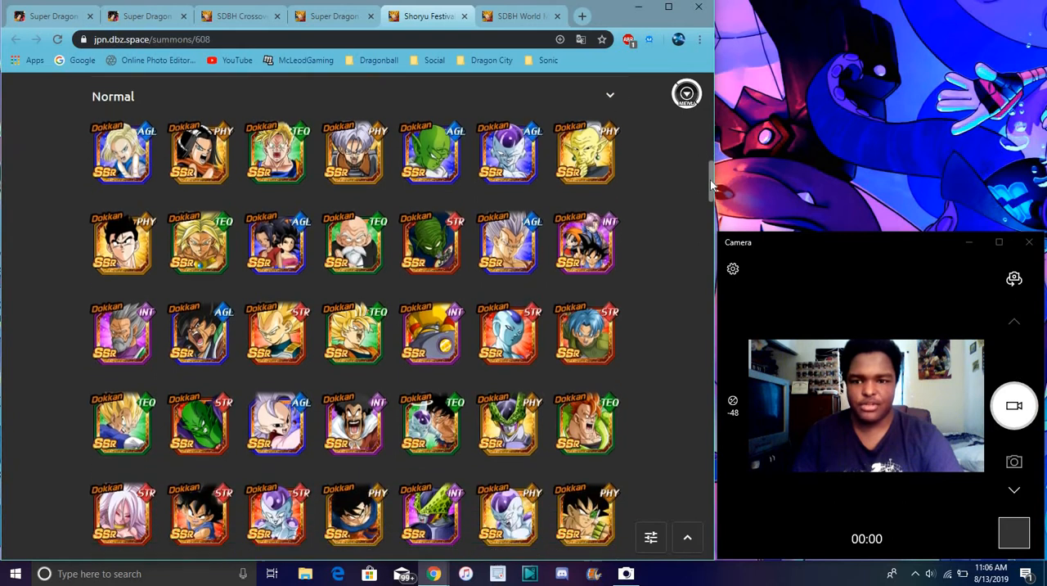
scroll(down, 3)
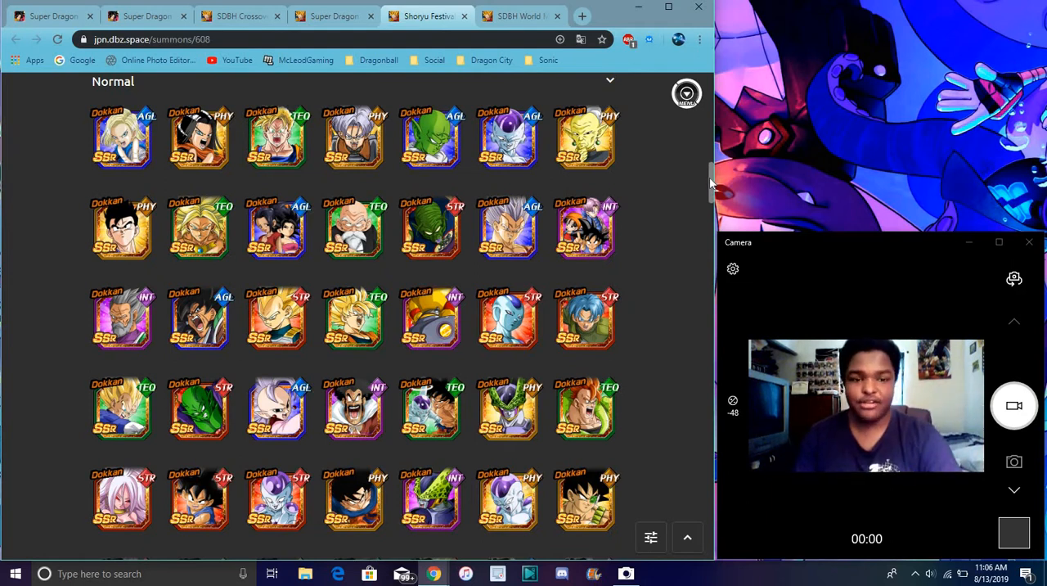
- Browse the Shoryu Festival card pool, then open the SDBH World Mission Special Missions news
scroll(down, 3)
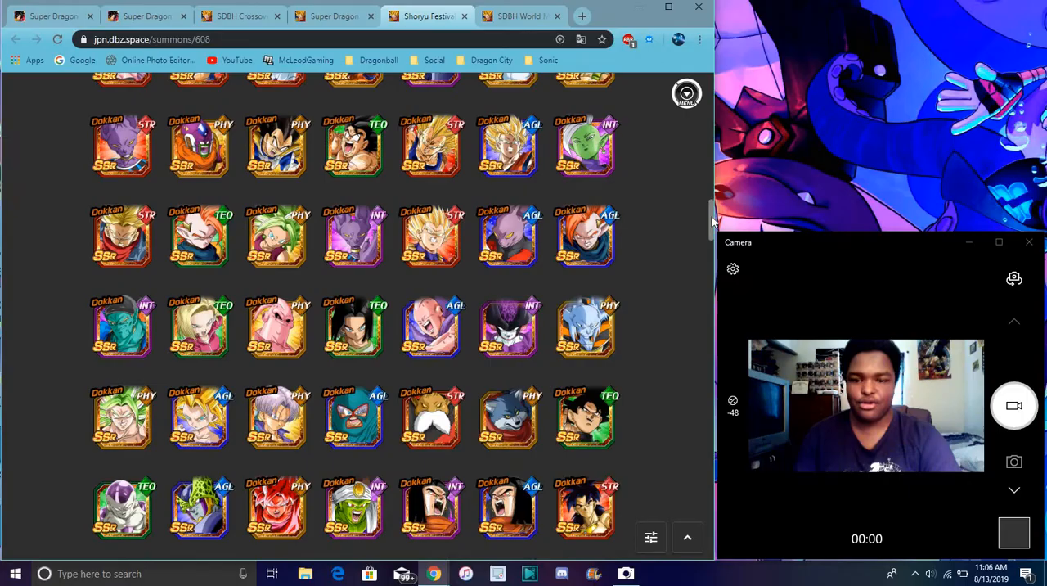
scroll(down, 3)
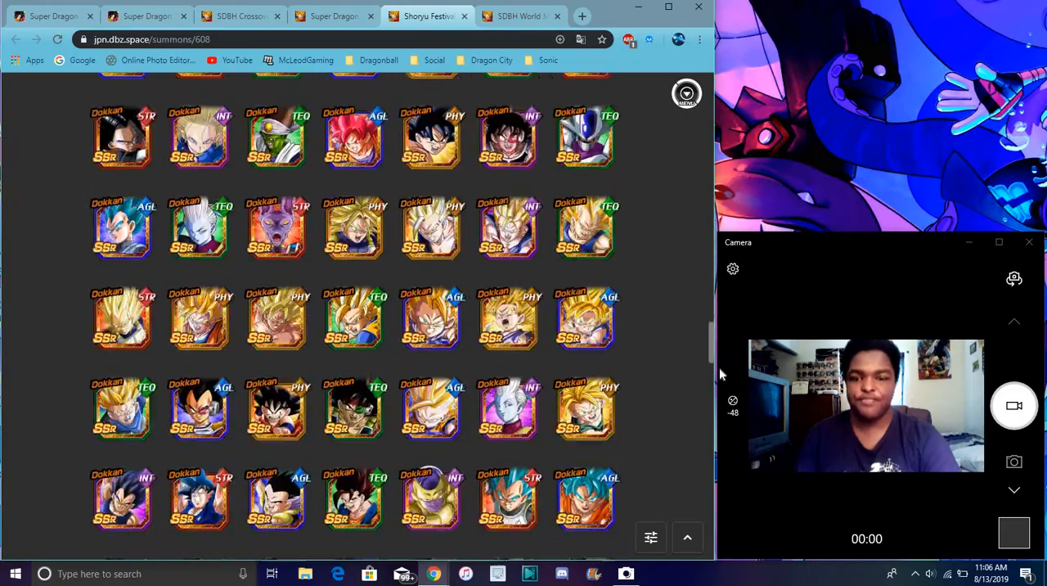
scroll(down, 3)
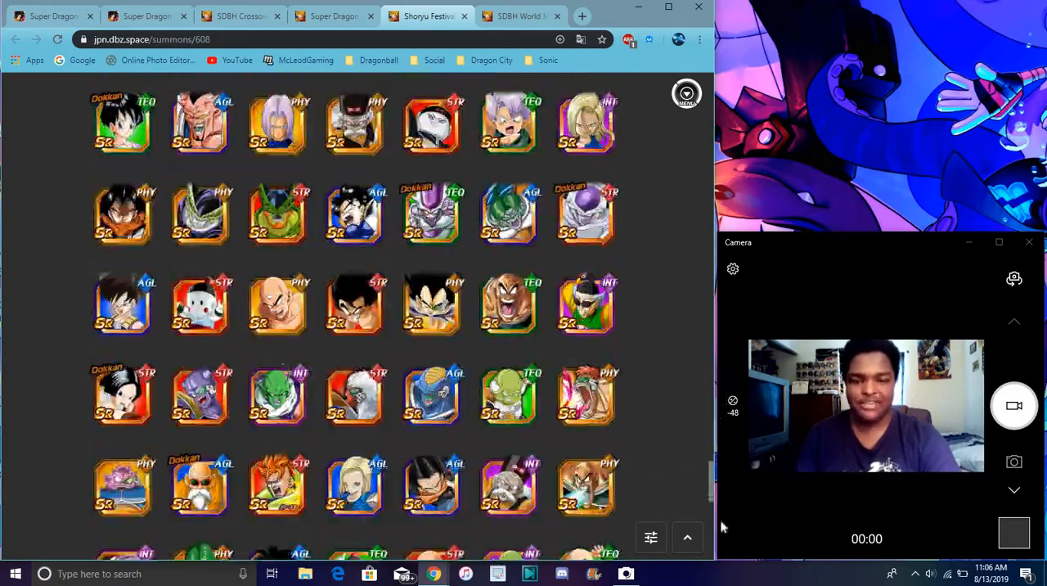
scroll(down, 3)
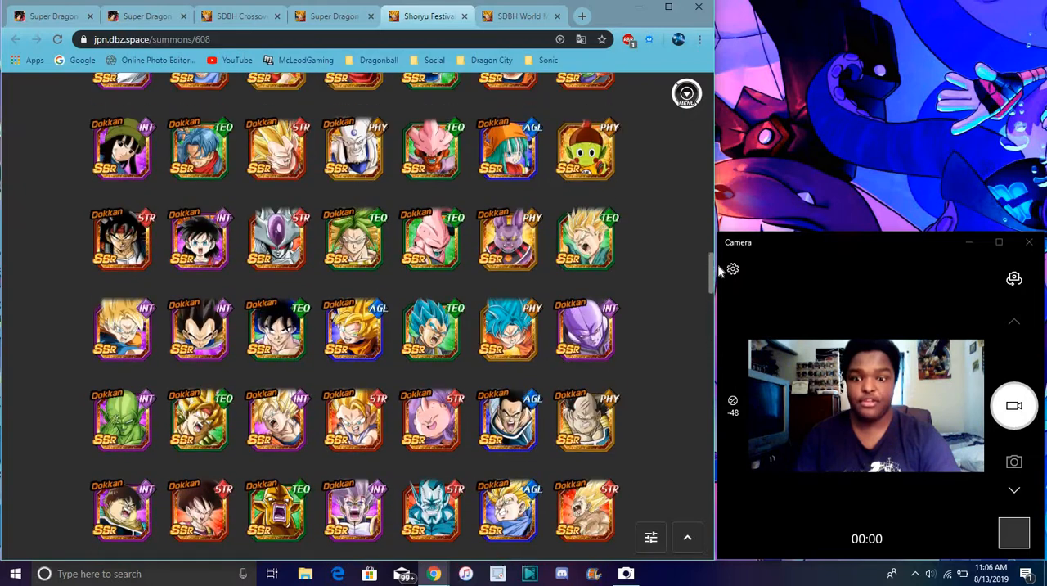
scroll(down, 3)
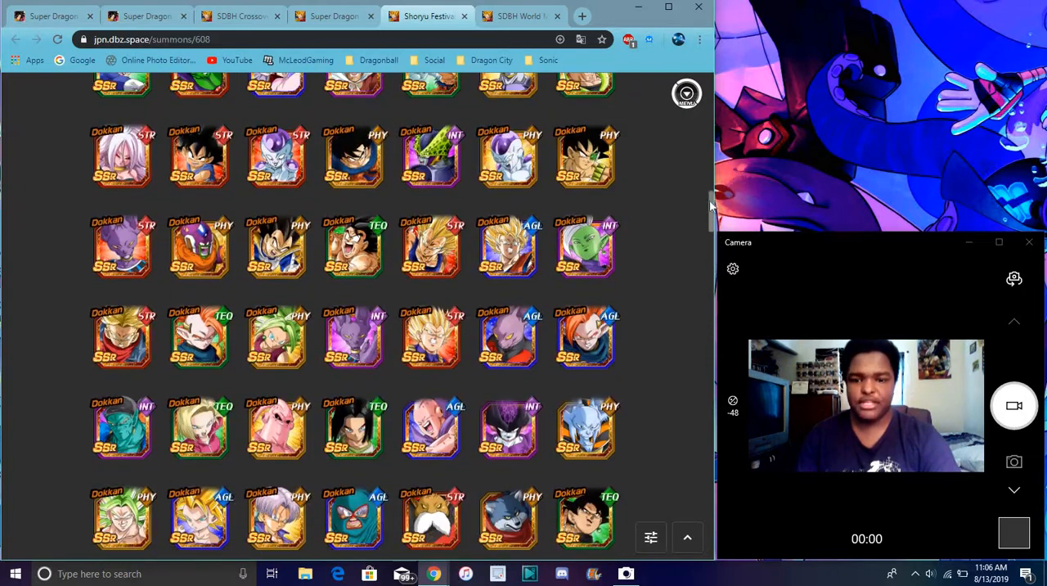
scroll(down, 3)
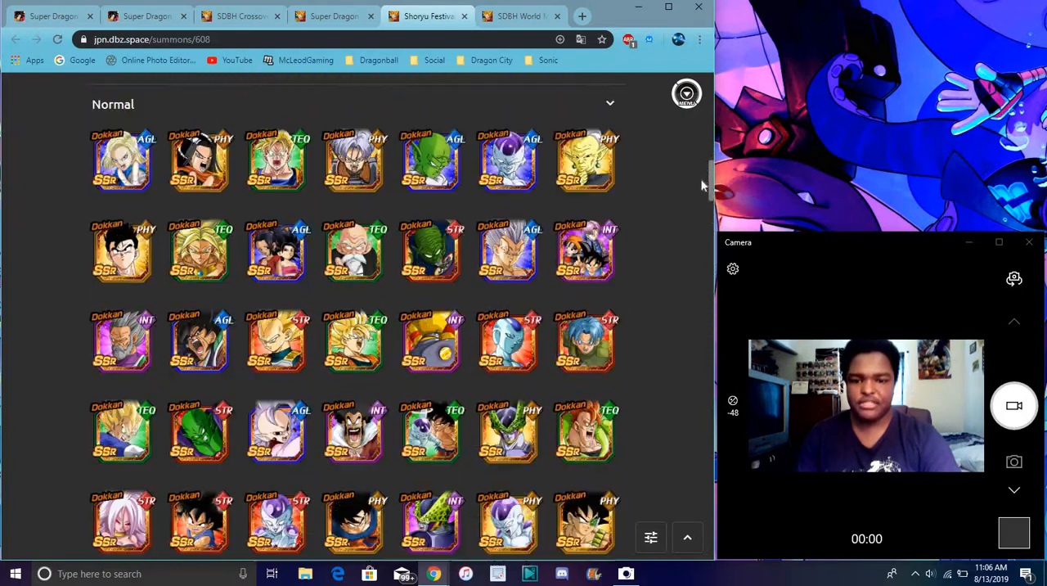
scroll(down, 3)
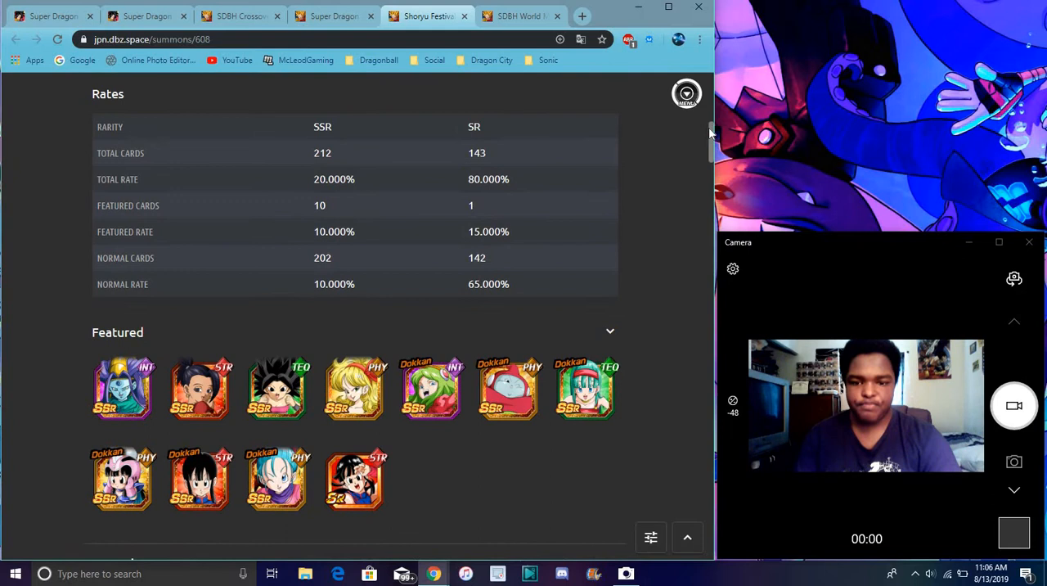
scroll(up, 3)
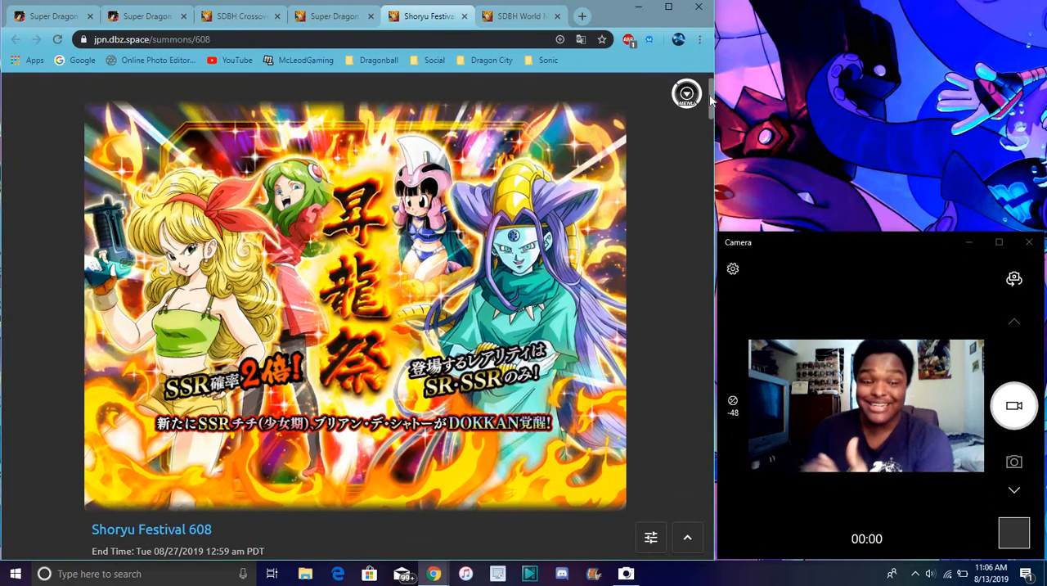
mouse_move(514, 30)
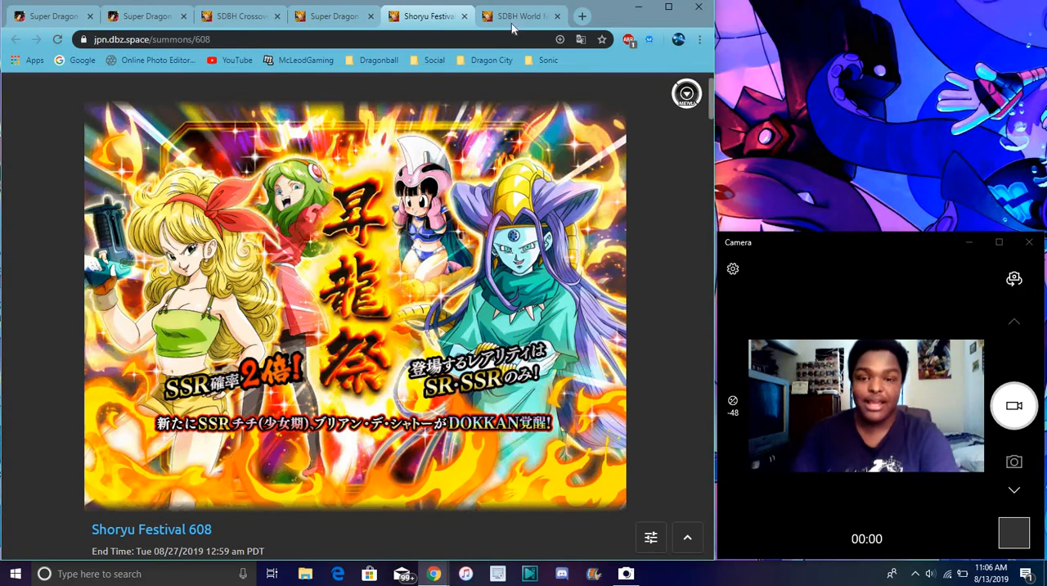
click(519, 16)
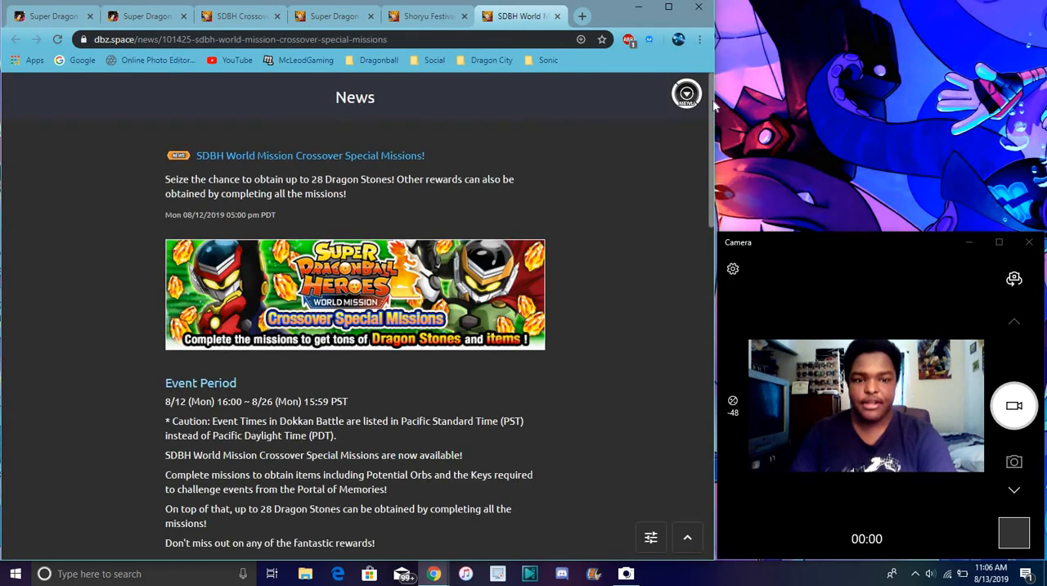
- Scroll the missions rewards, revisit Shoryu Festival and Crossover Summon 7942, then the wiki tab
scroll(down, 3)
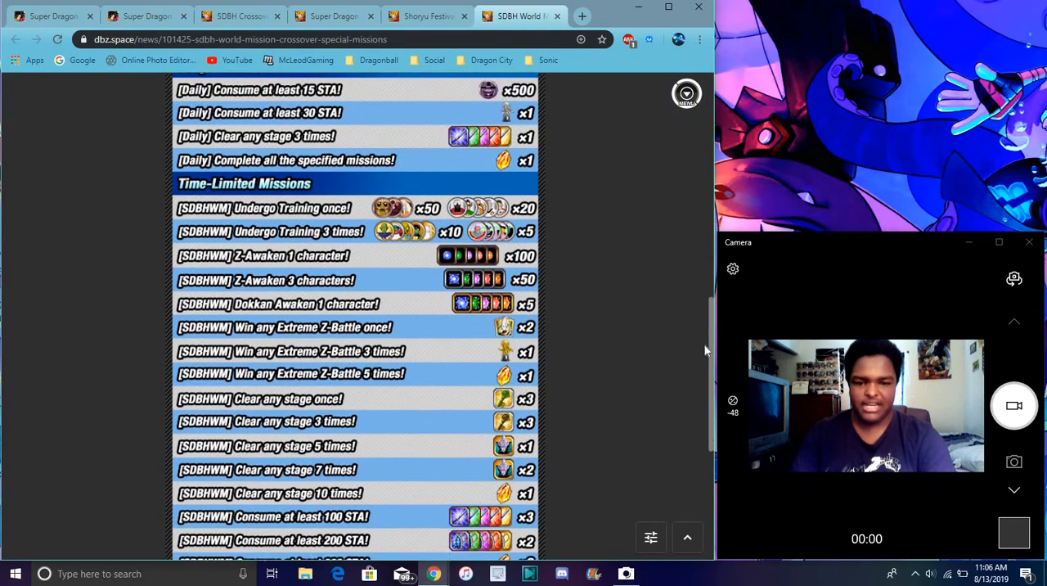
scroll(down, 3)
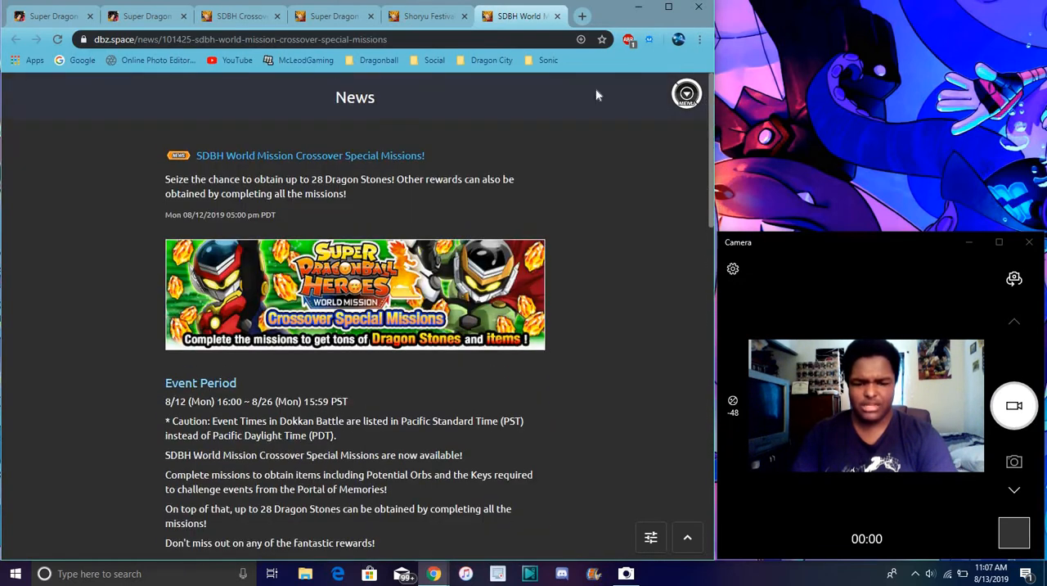
click(433, 16)
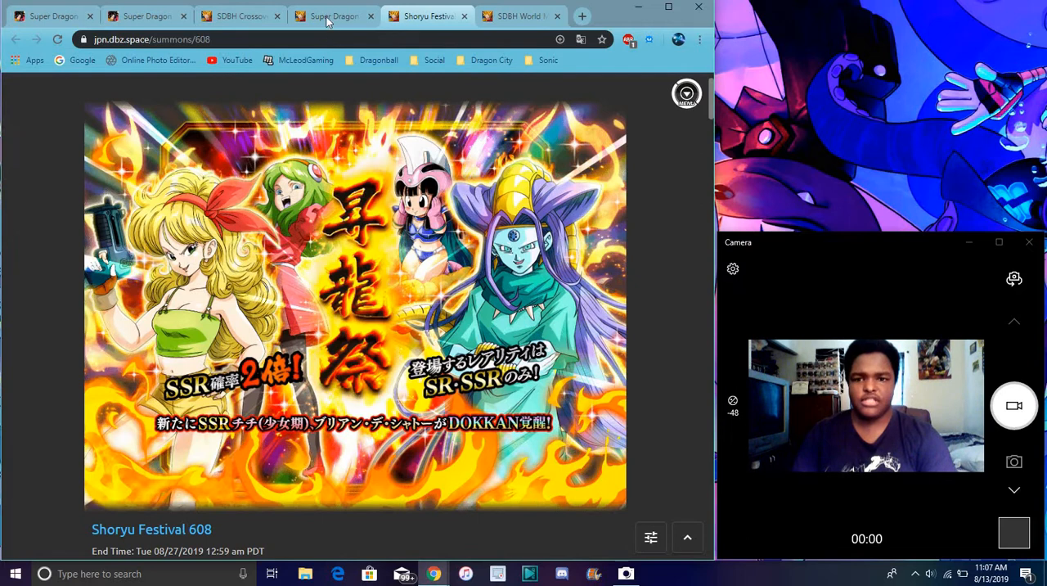
click(242, 15)
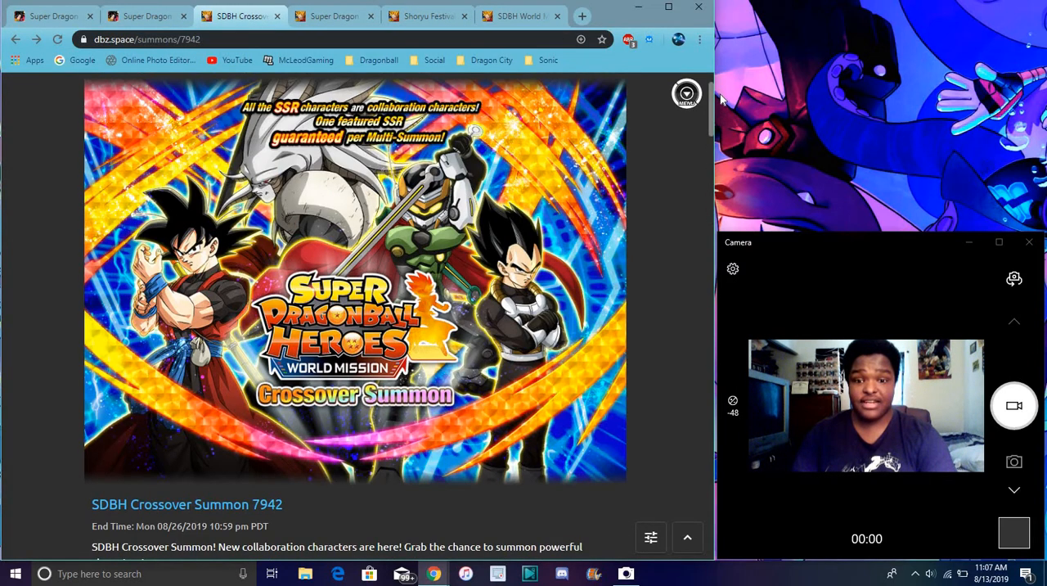
click(143, 15)
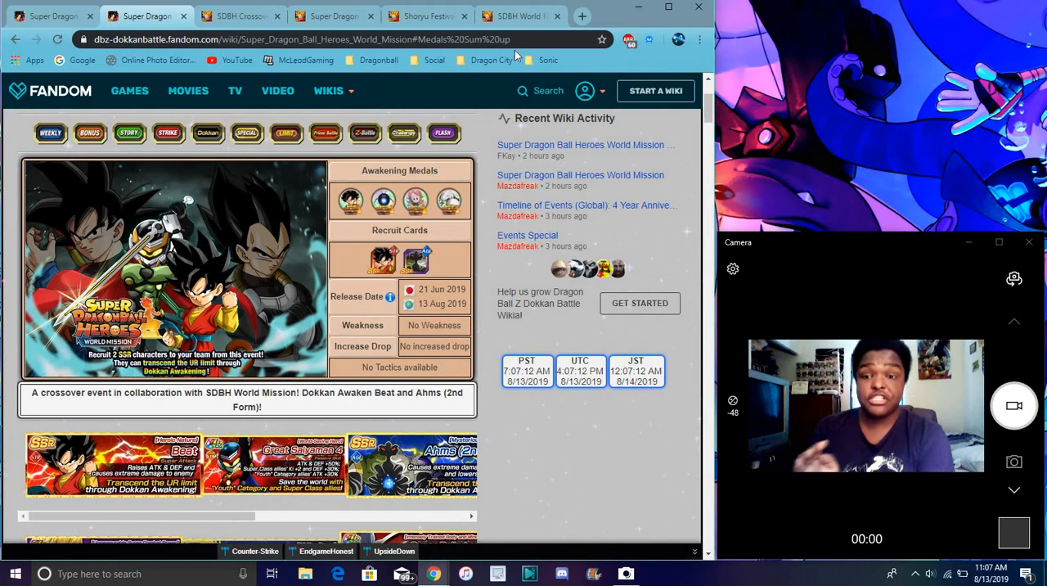
- Return to the jpn.dbz.space Collaboration Gasha 589 banner tab
click(246, 15)
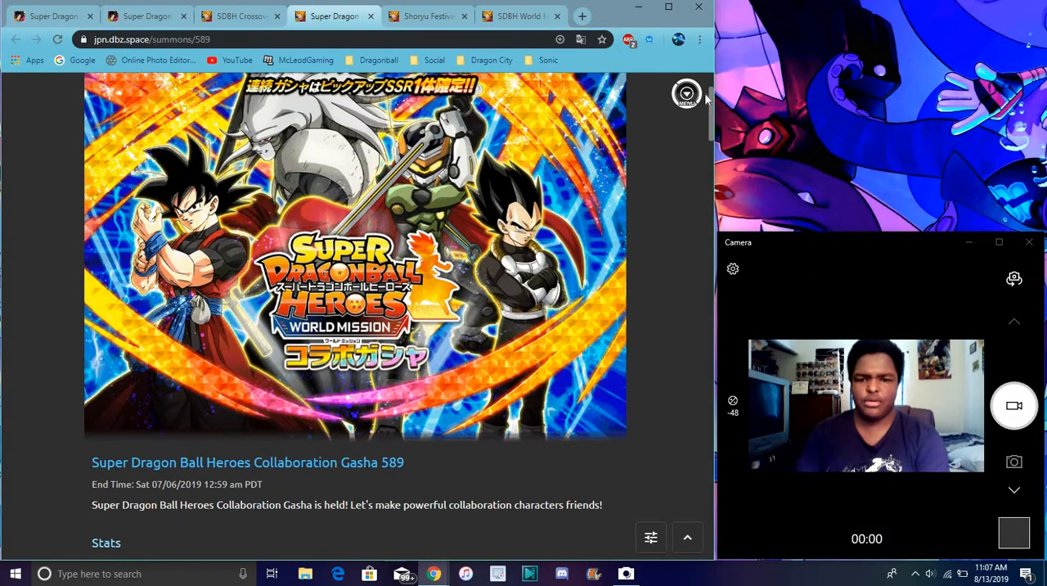
- Return to the Shoryu Festival 608 tab and scroll through its rates and SSR character icons
click(426, 16)
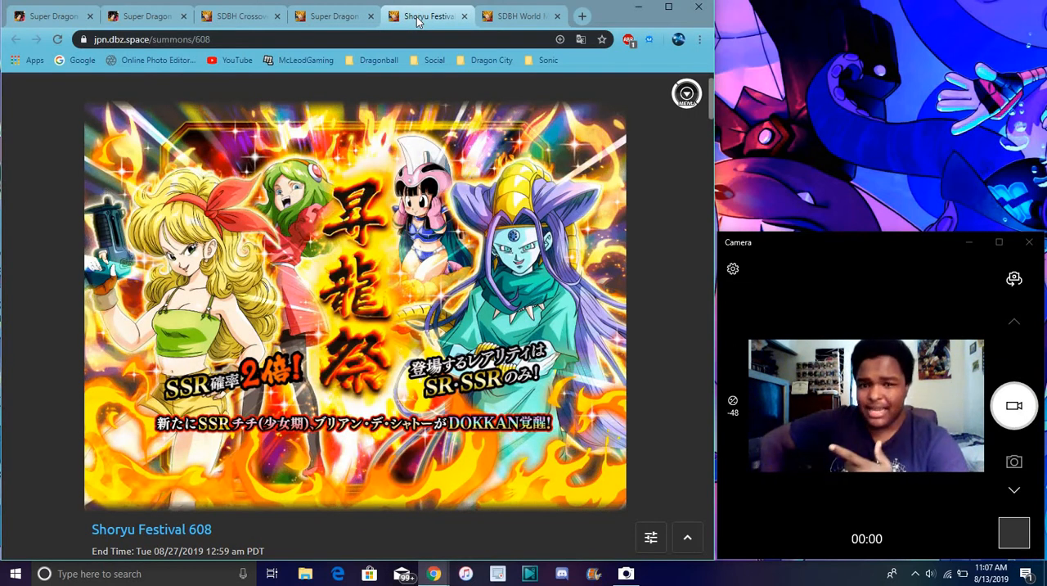
scroll(down, 3)
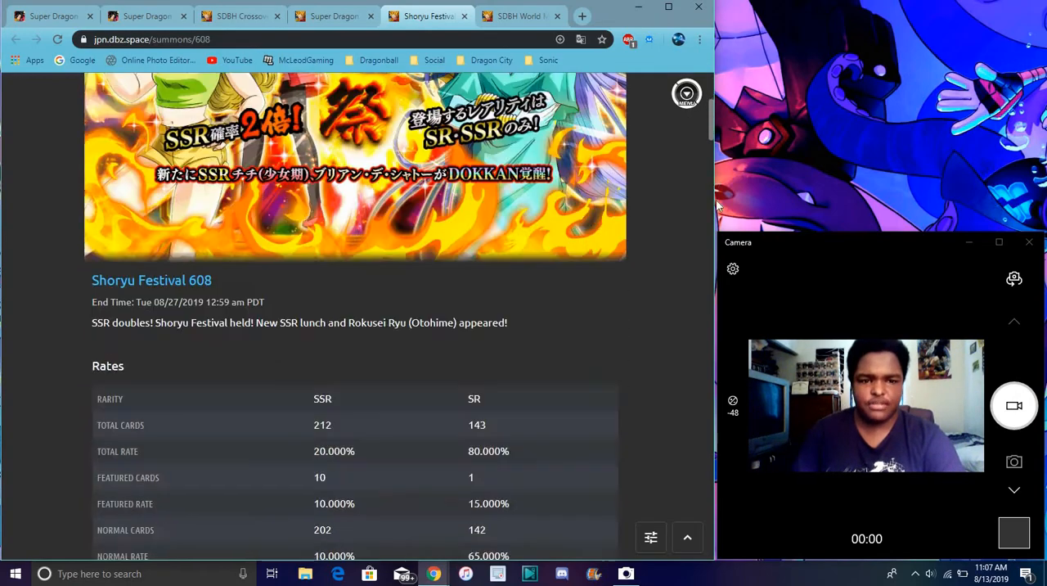
scroll(down, 3)
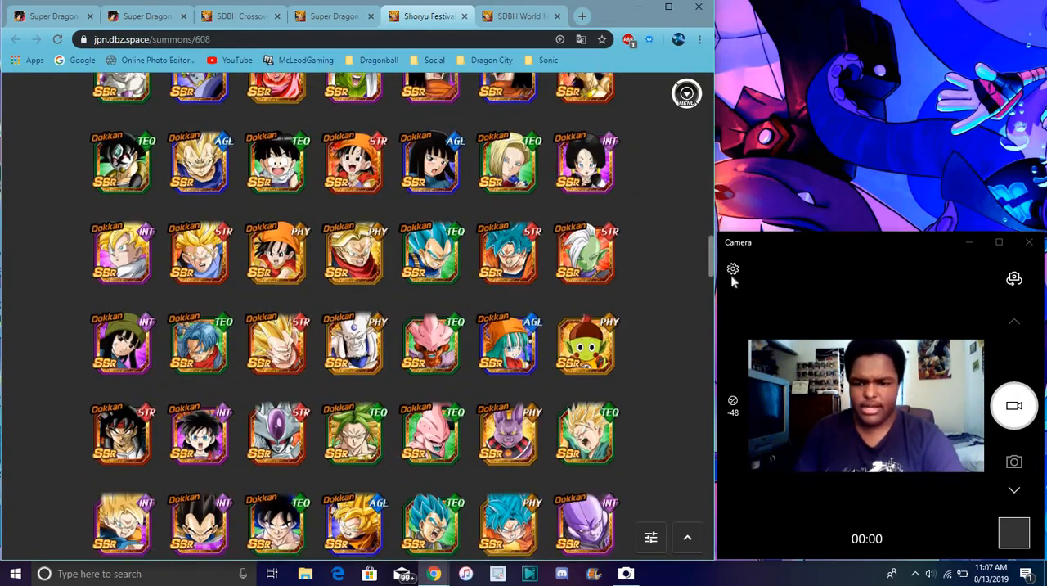
scroll(down, 3)
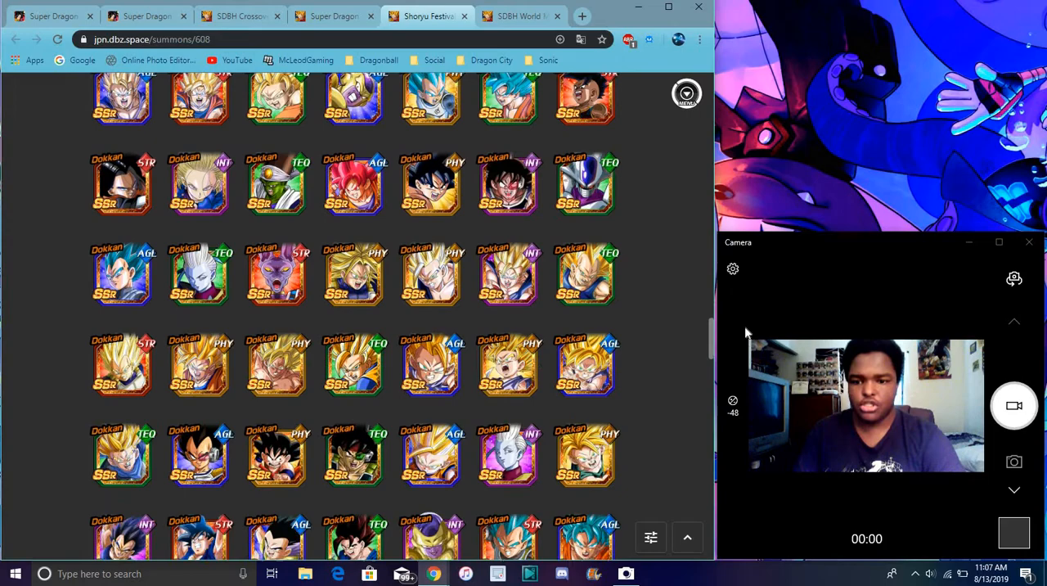
scroll(down, 3)
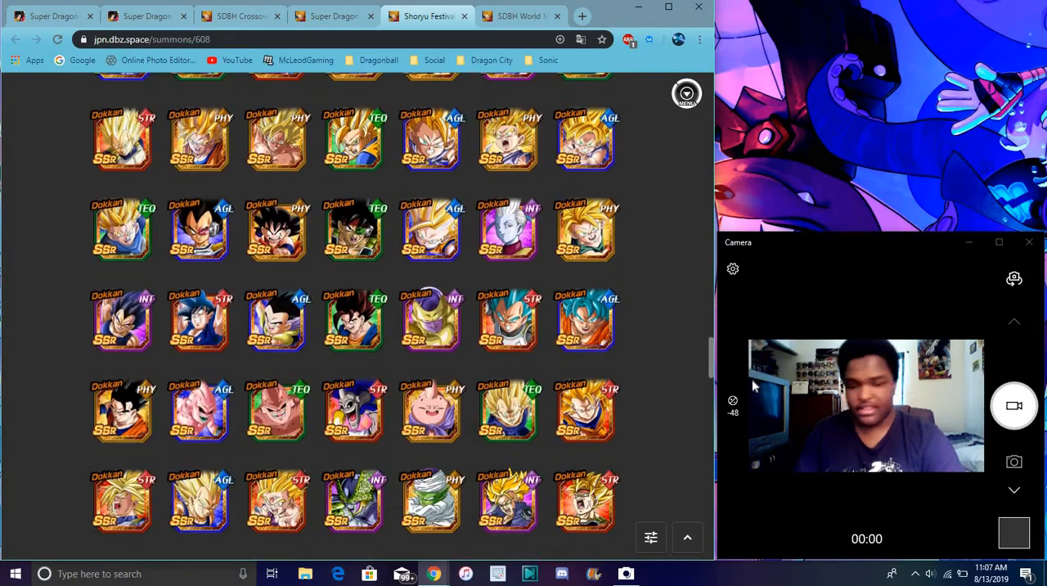
scroll(down, 3)
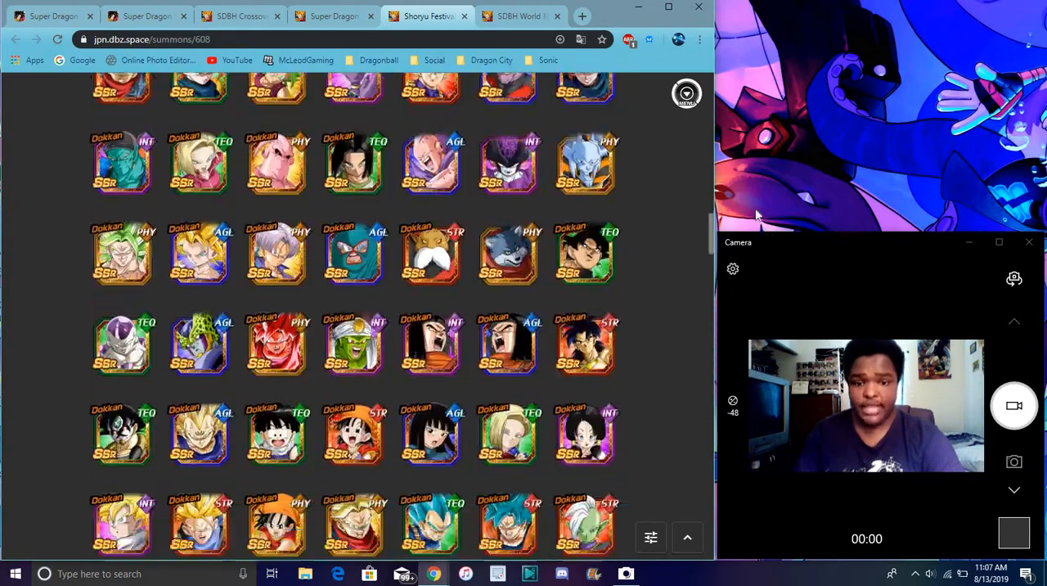